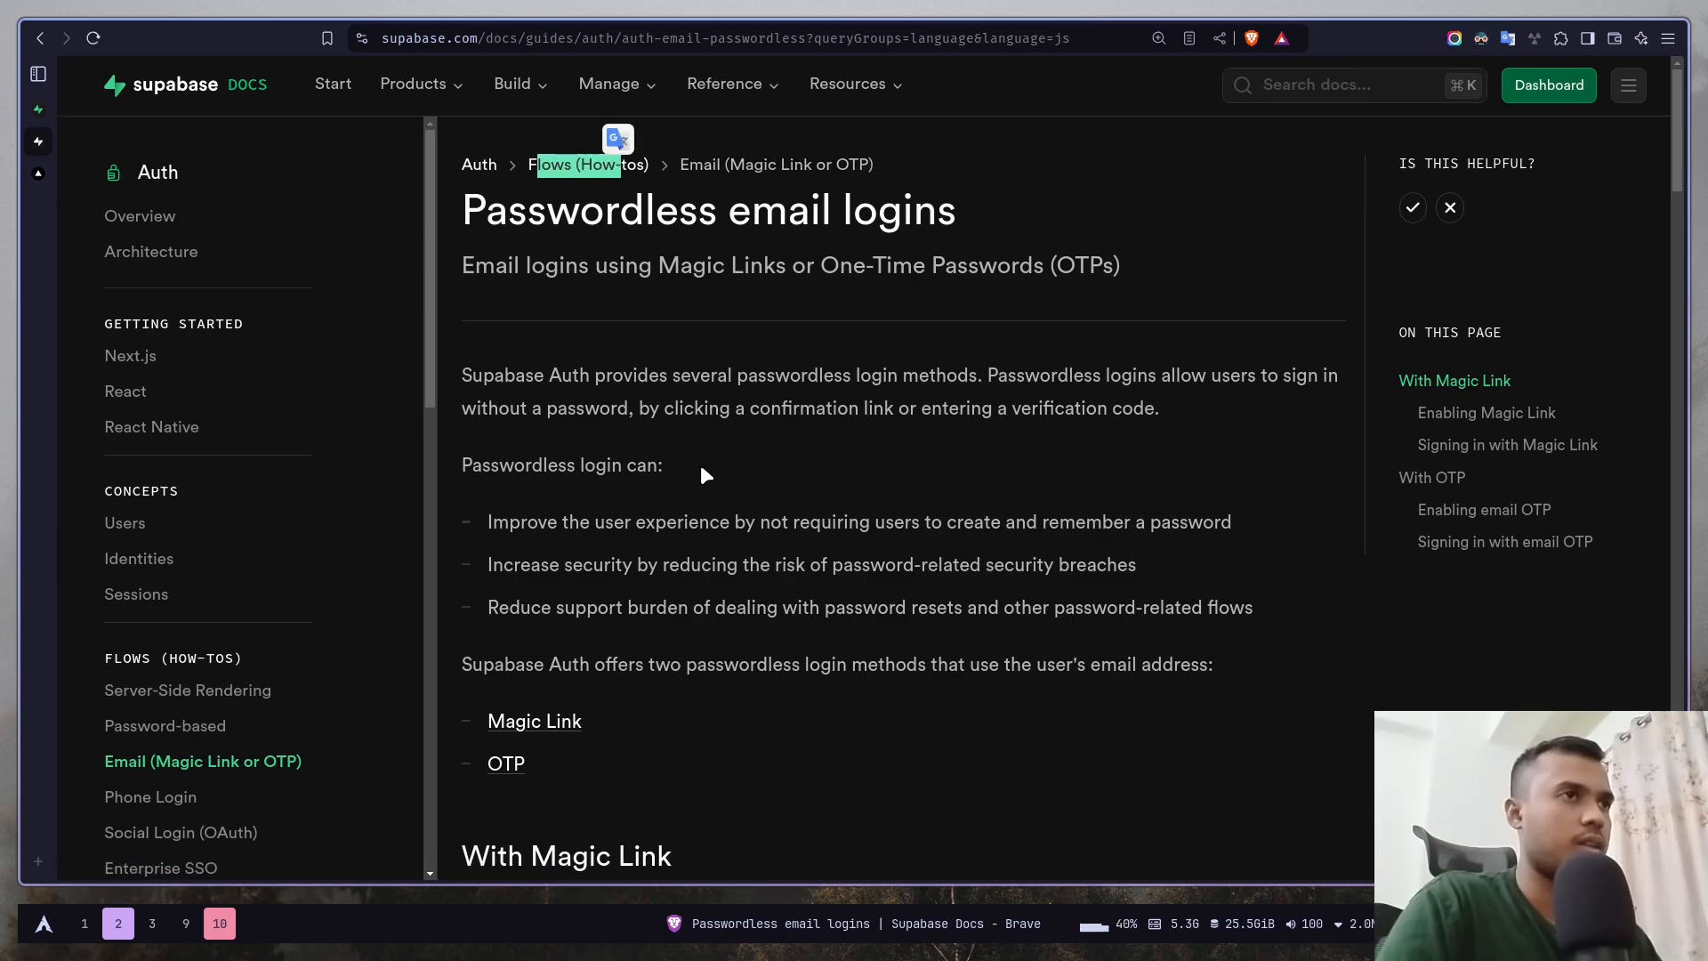
Scroll the passwordless email guide to the Magic Link section and PKCE template snippet.
scroll("down", 3)
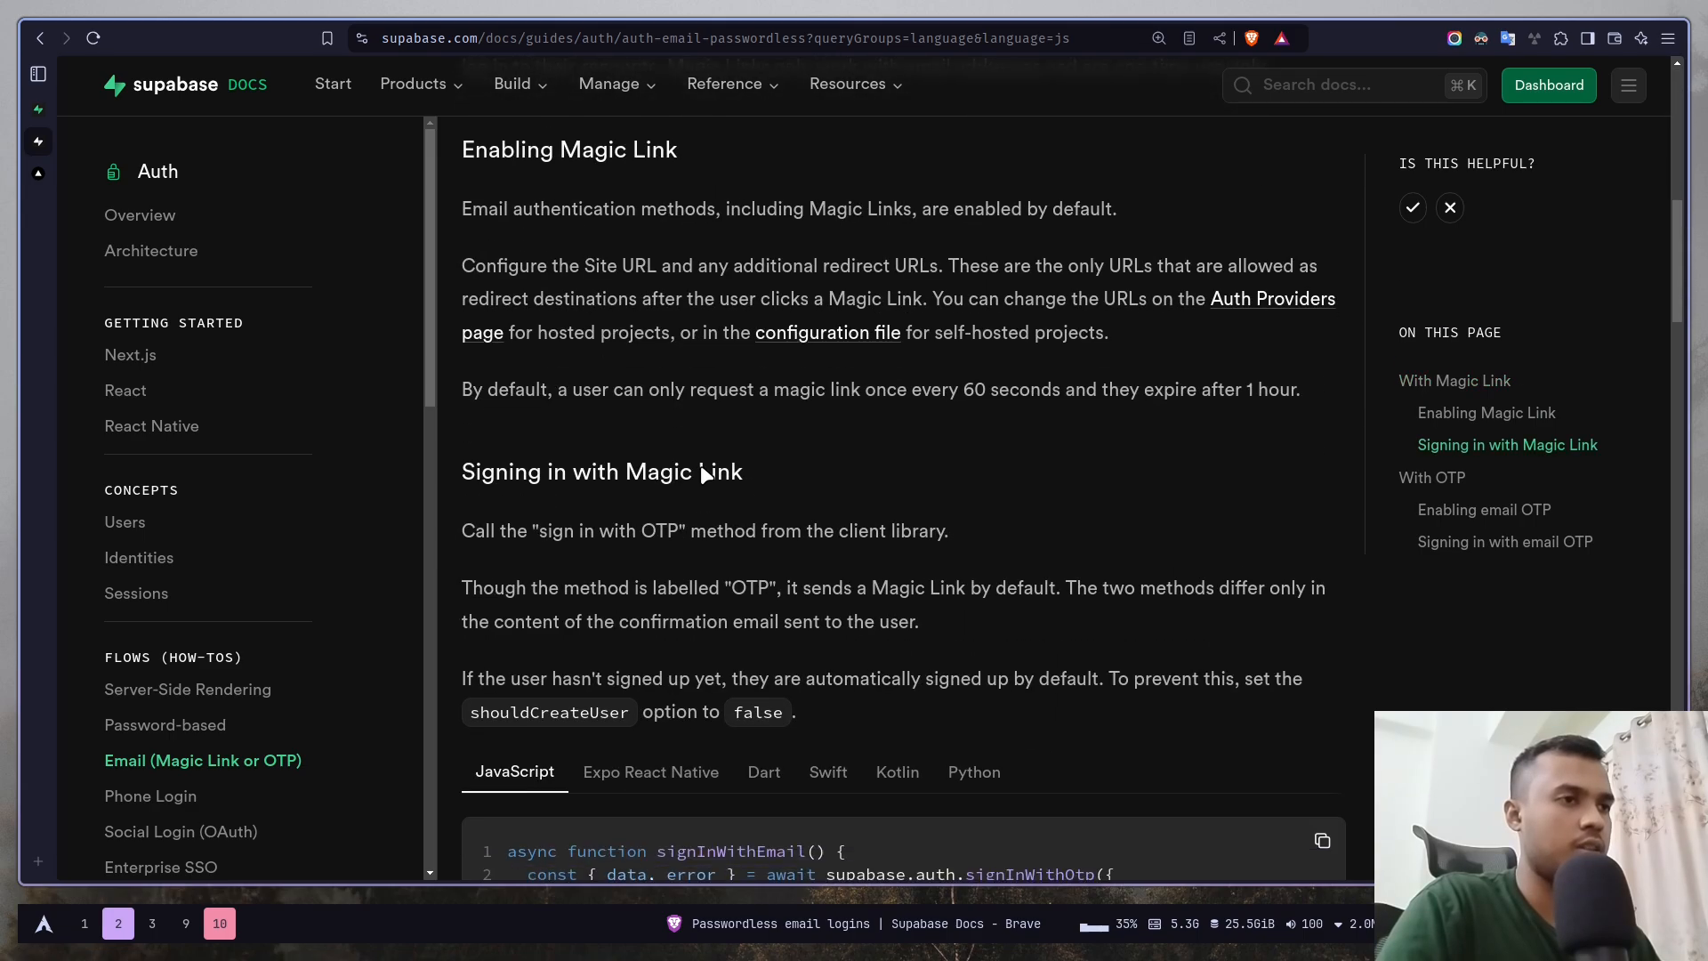
scroll("down", 3)
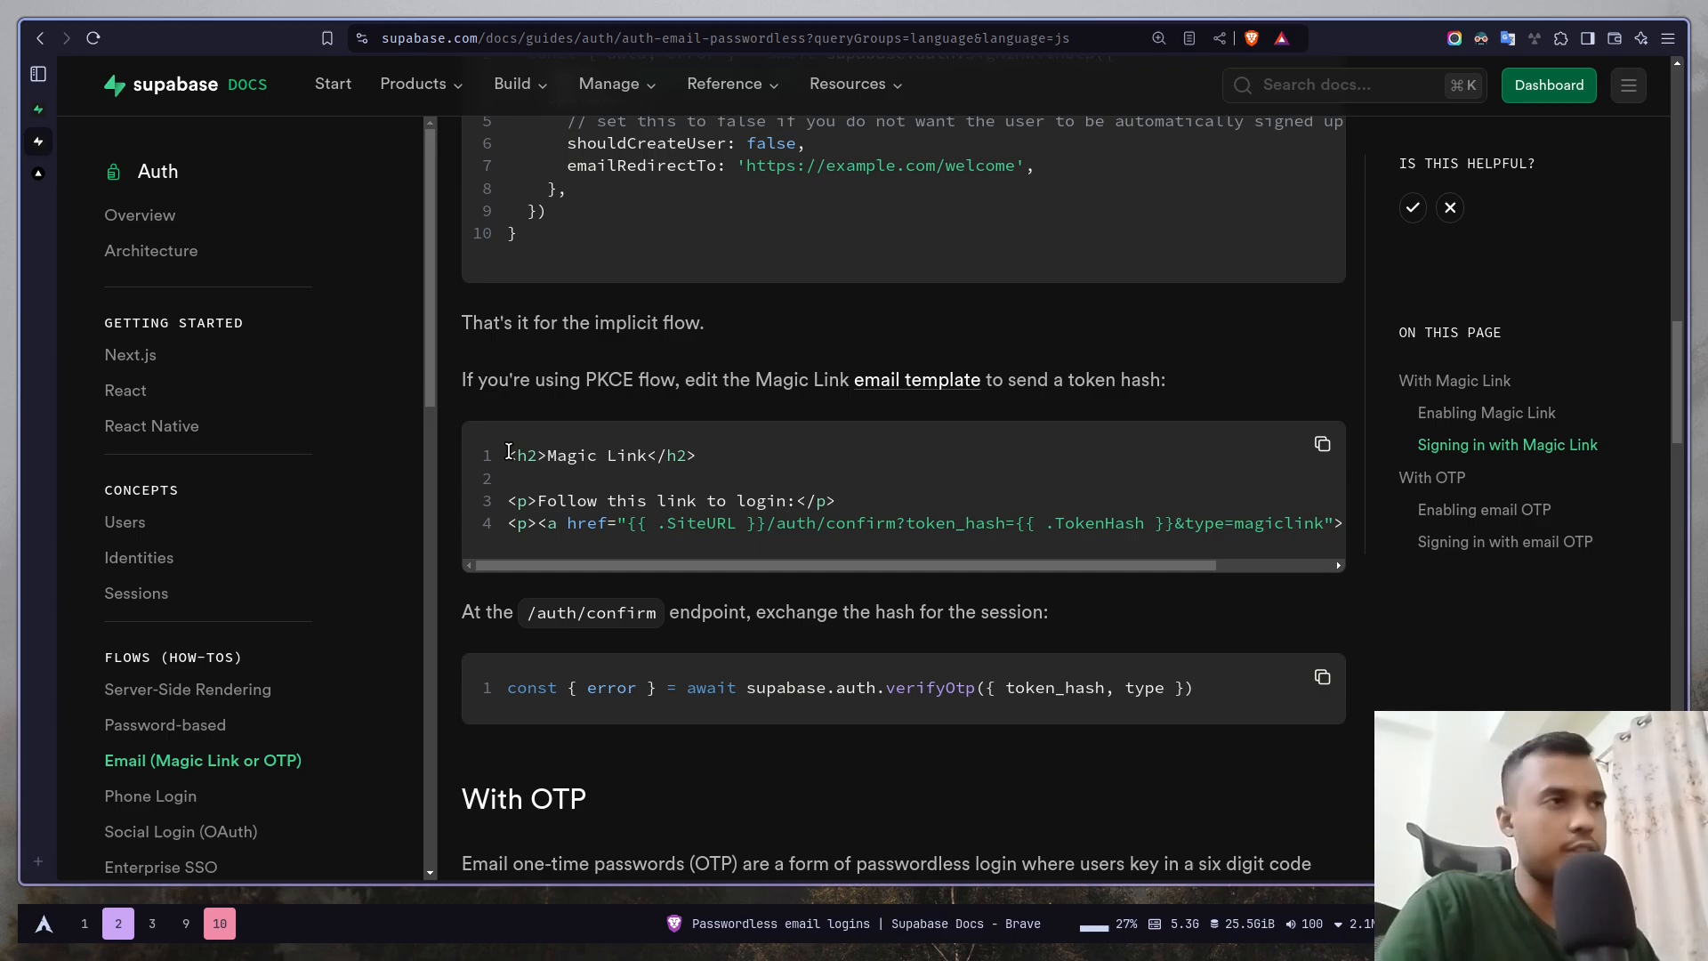
left_click(1322, 442)
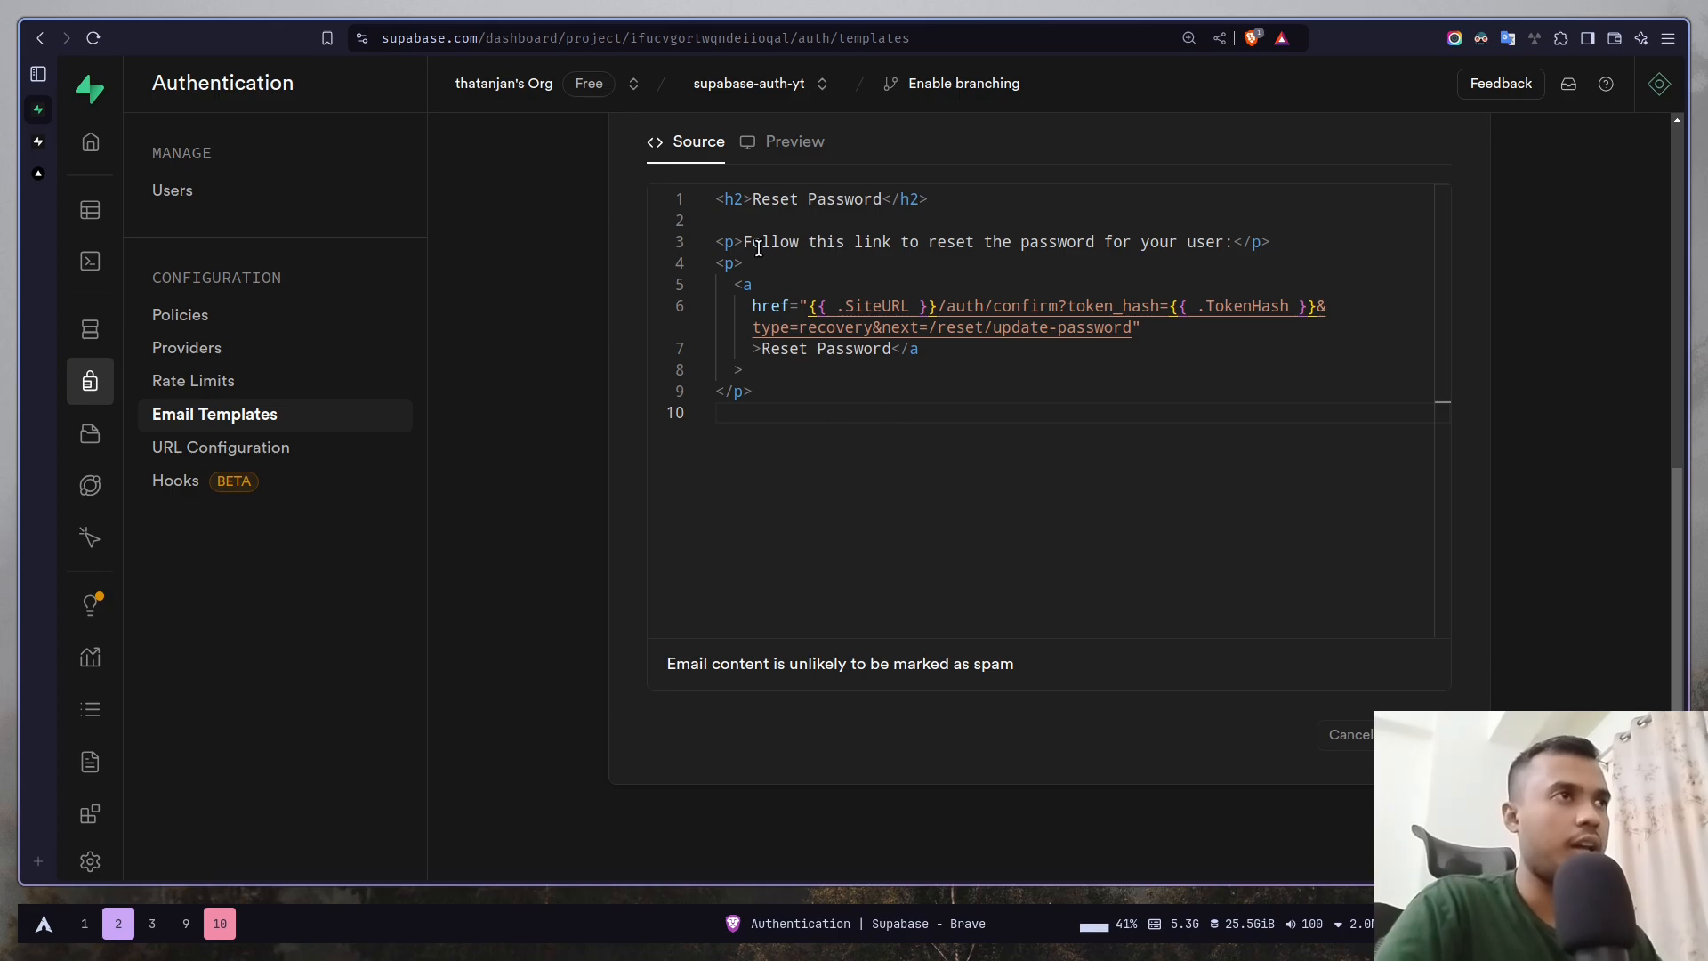
mouse_move(338, 411)
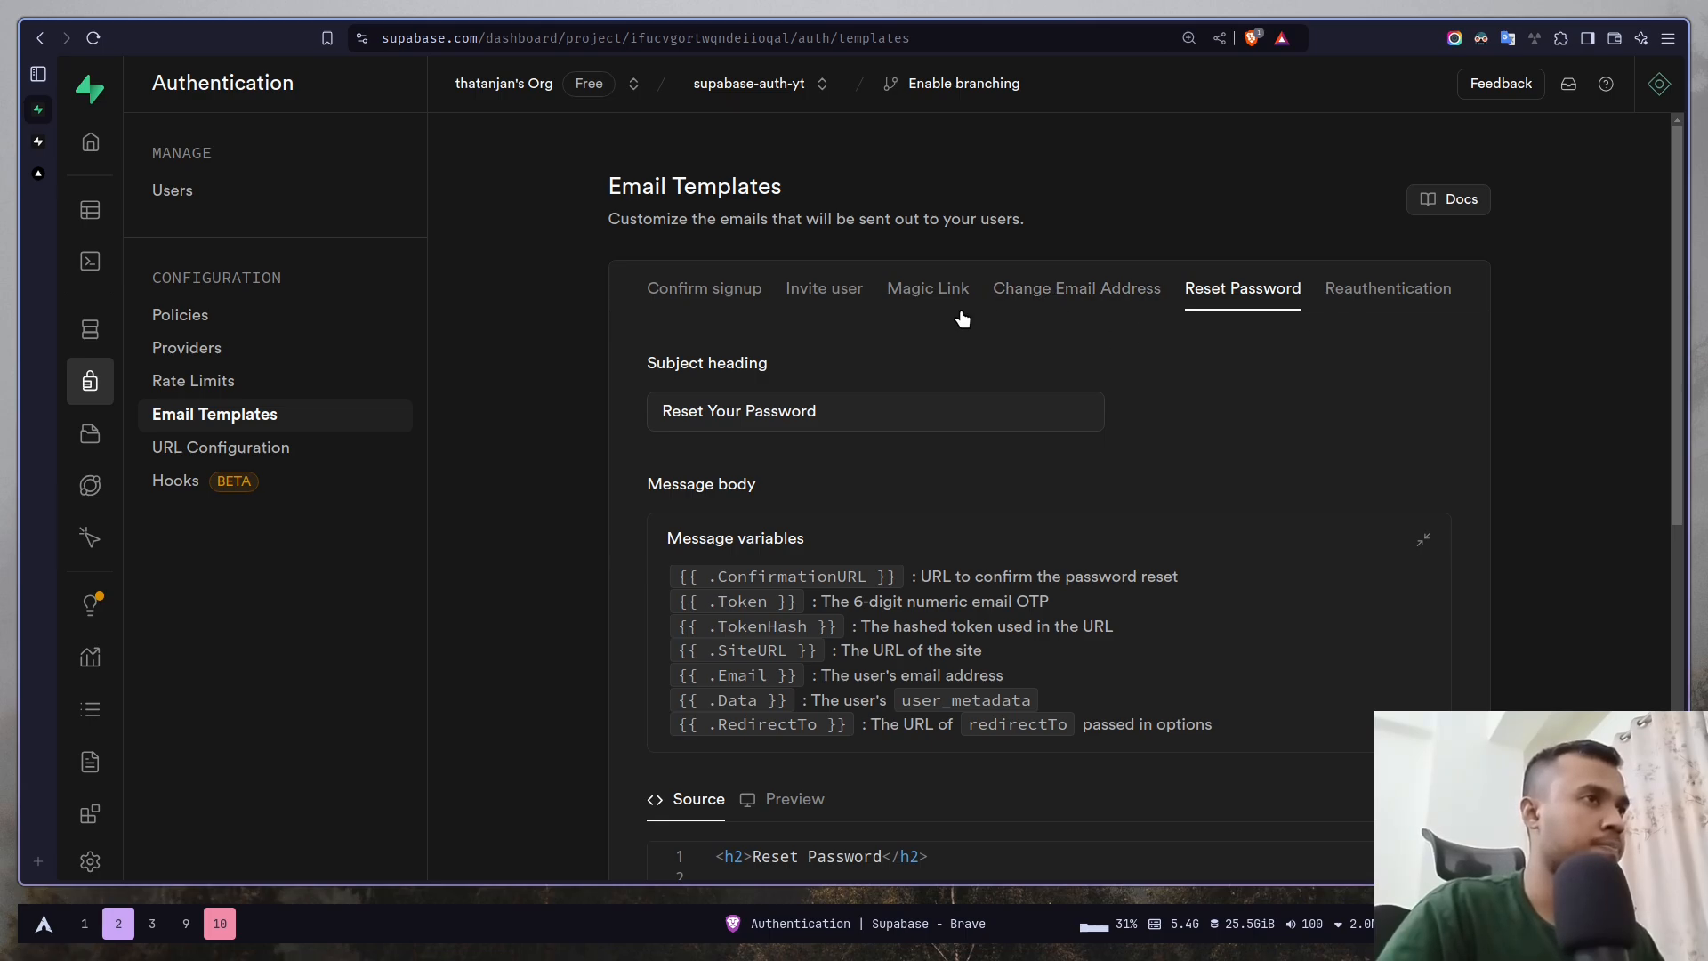
View the Magic Link email template in Authentication > Email Templates.
left_click(927, 288)
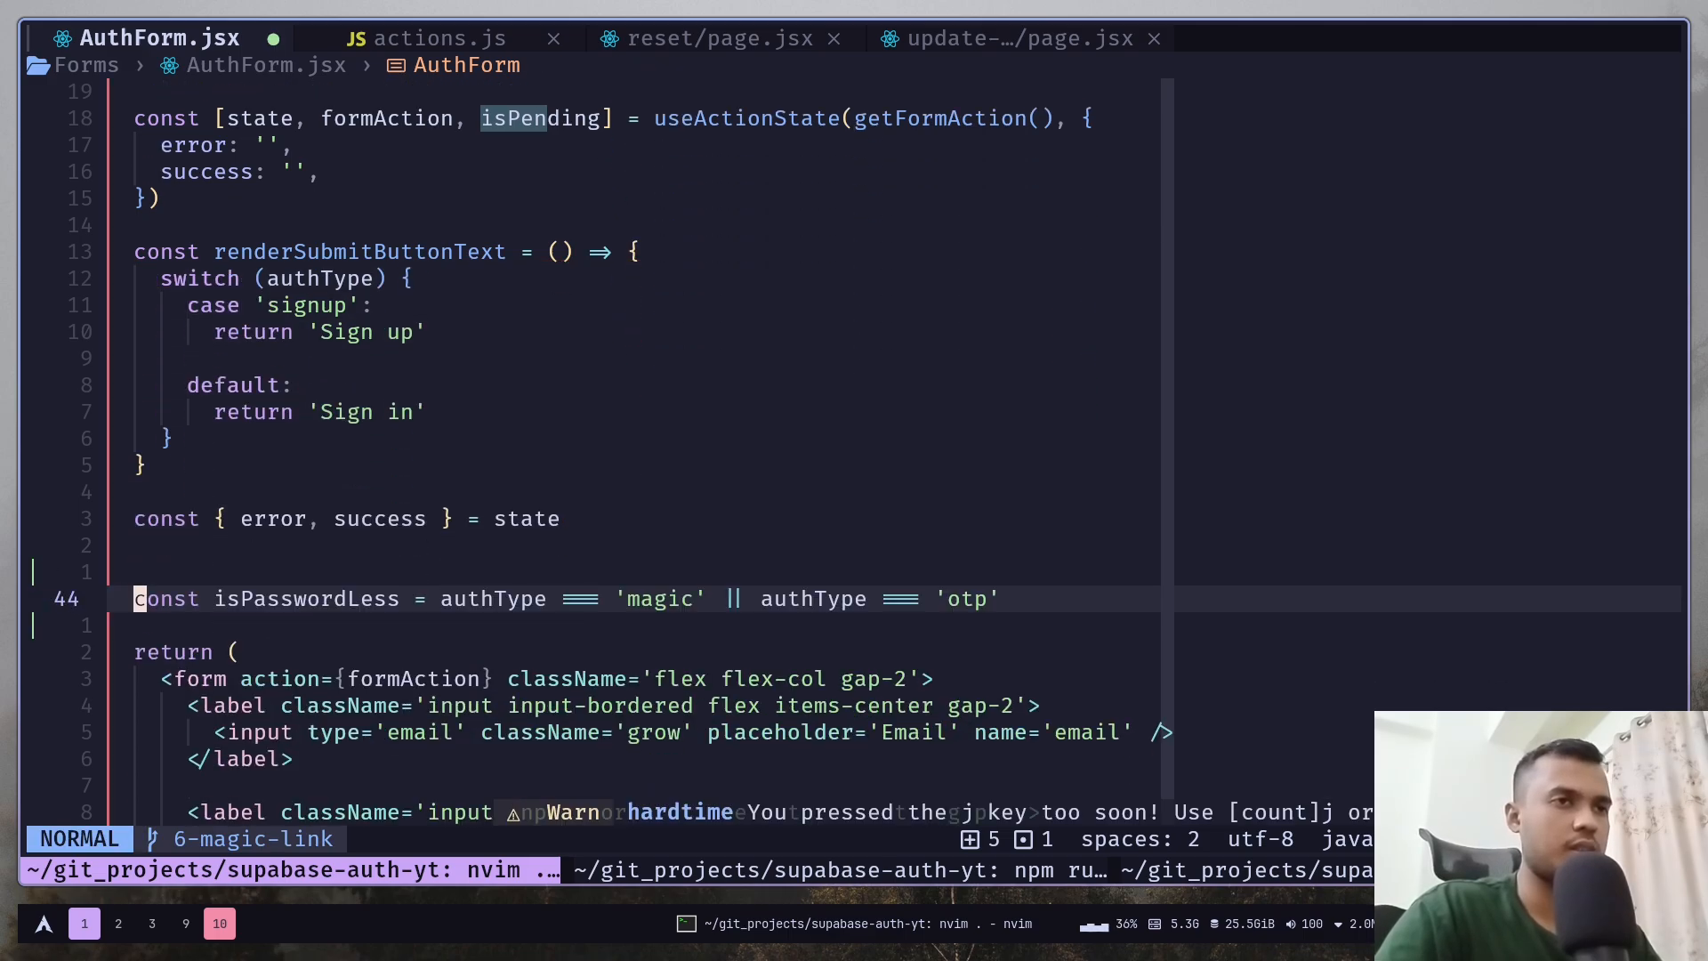
Add case 'magic': return 'Send magic link' to the renderSubmitButtonText switch.
key("V")
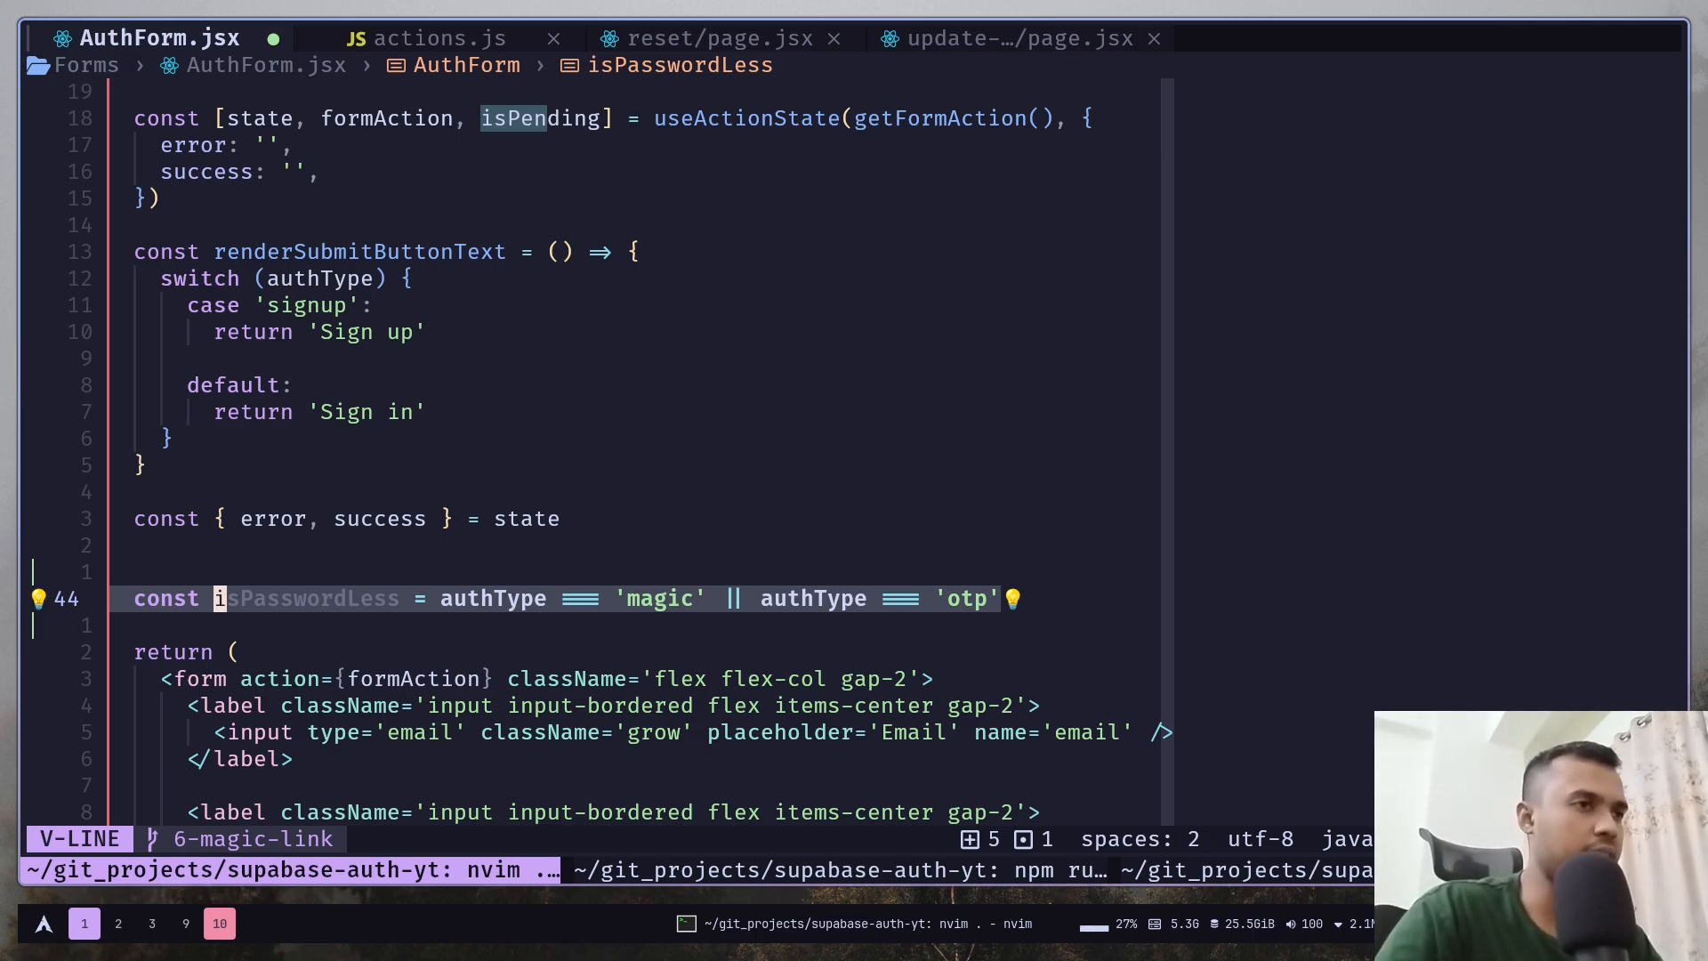
key("Escape")
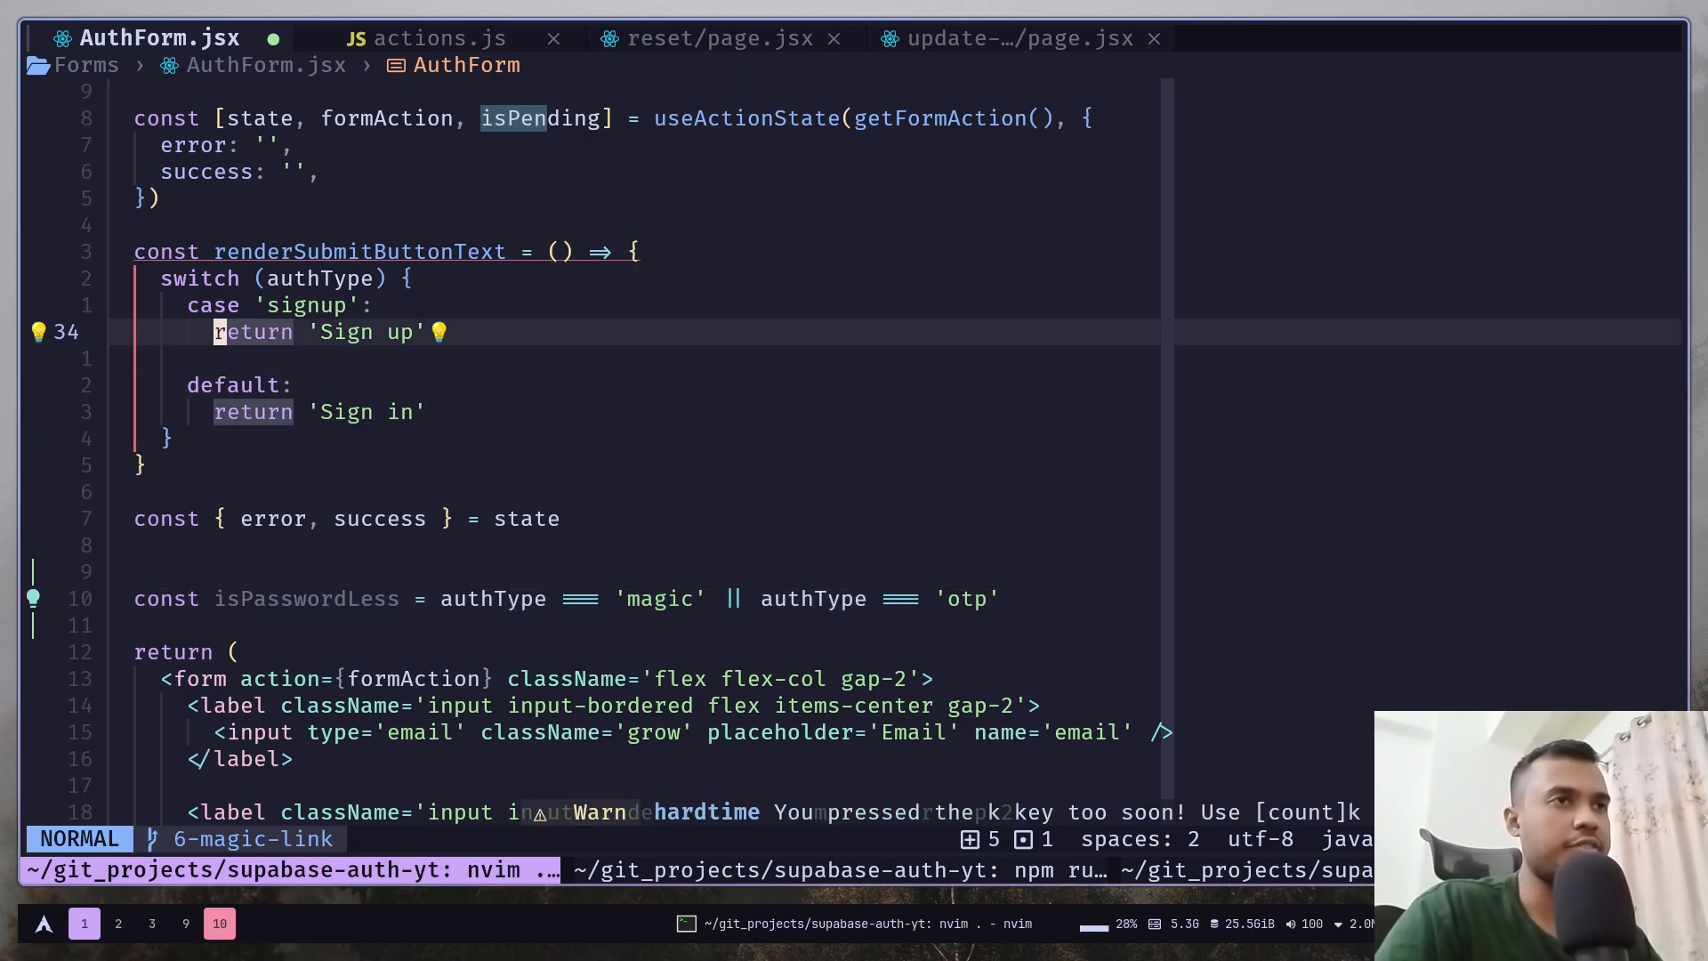
key("o")
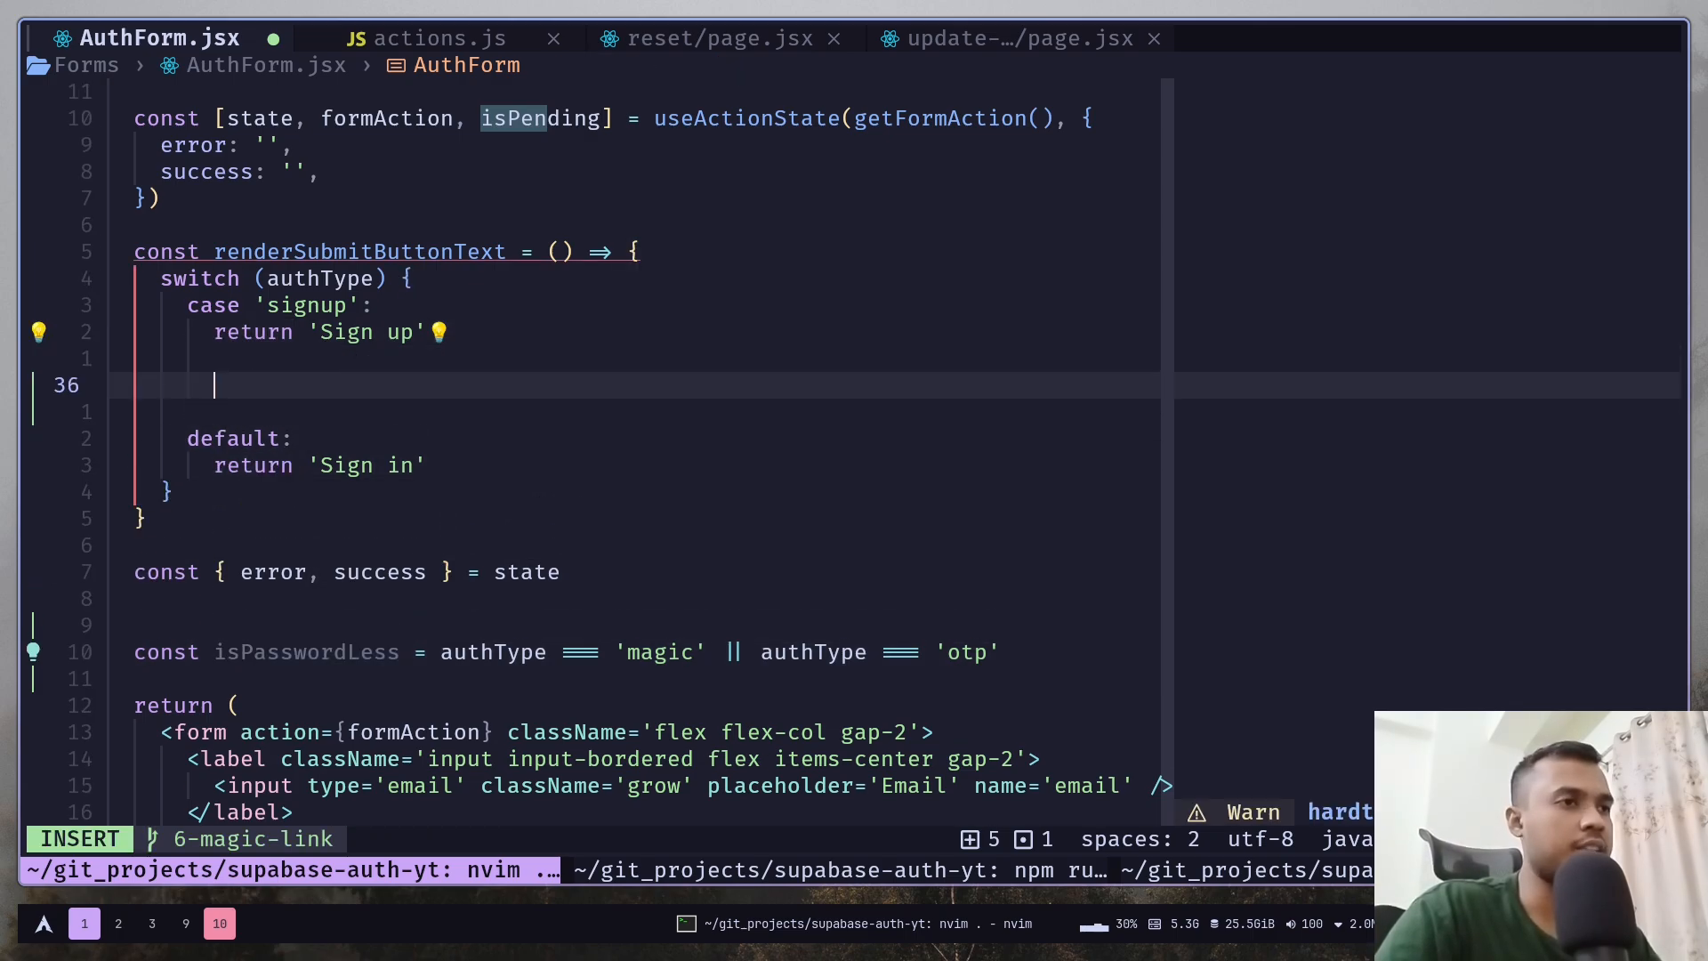
type("cas")
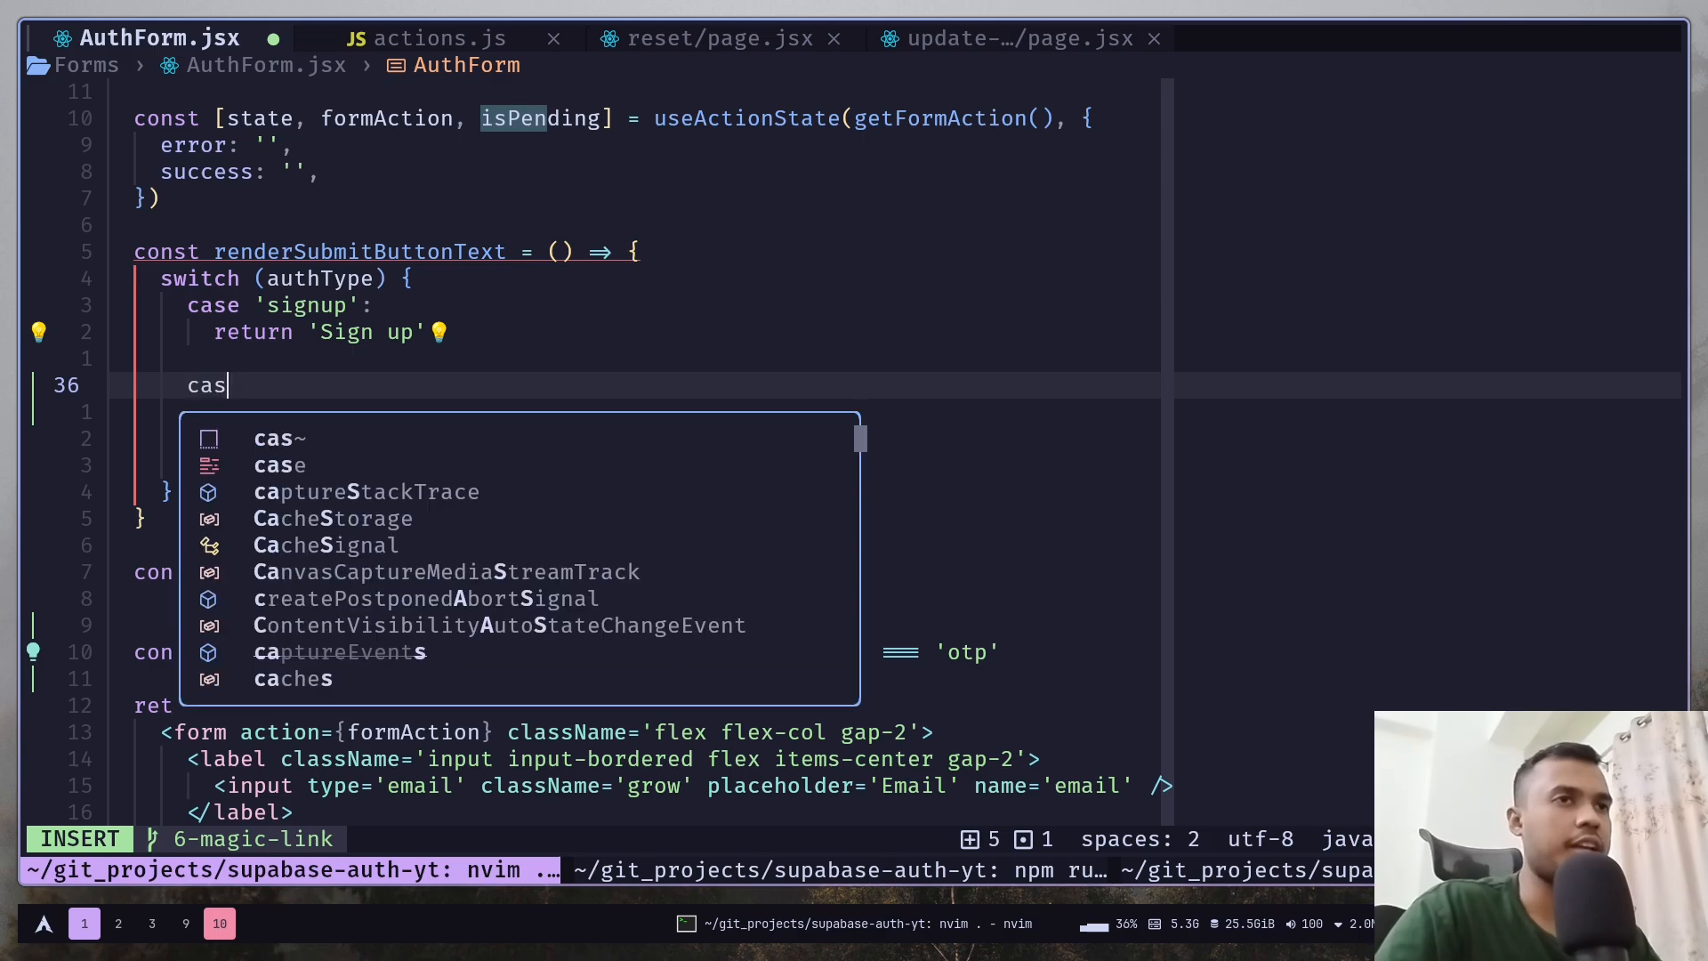
type("e 'magic':")
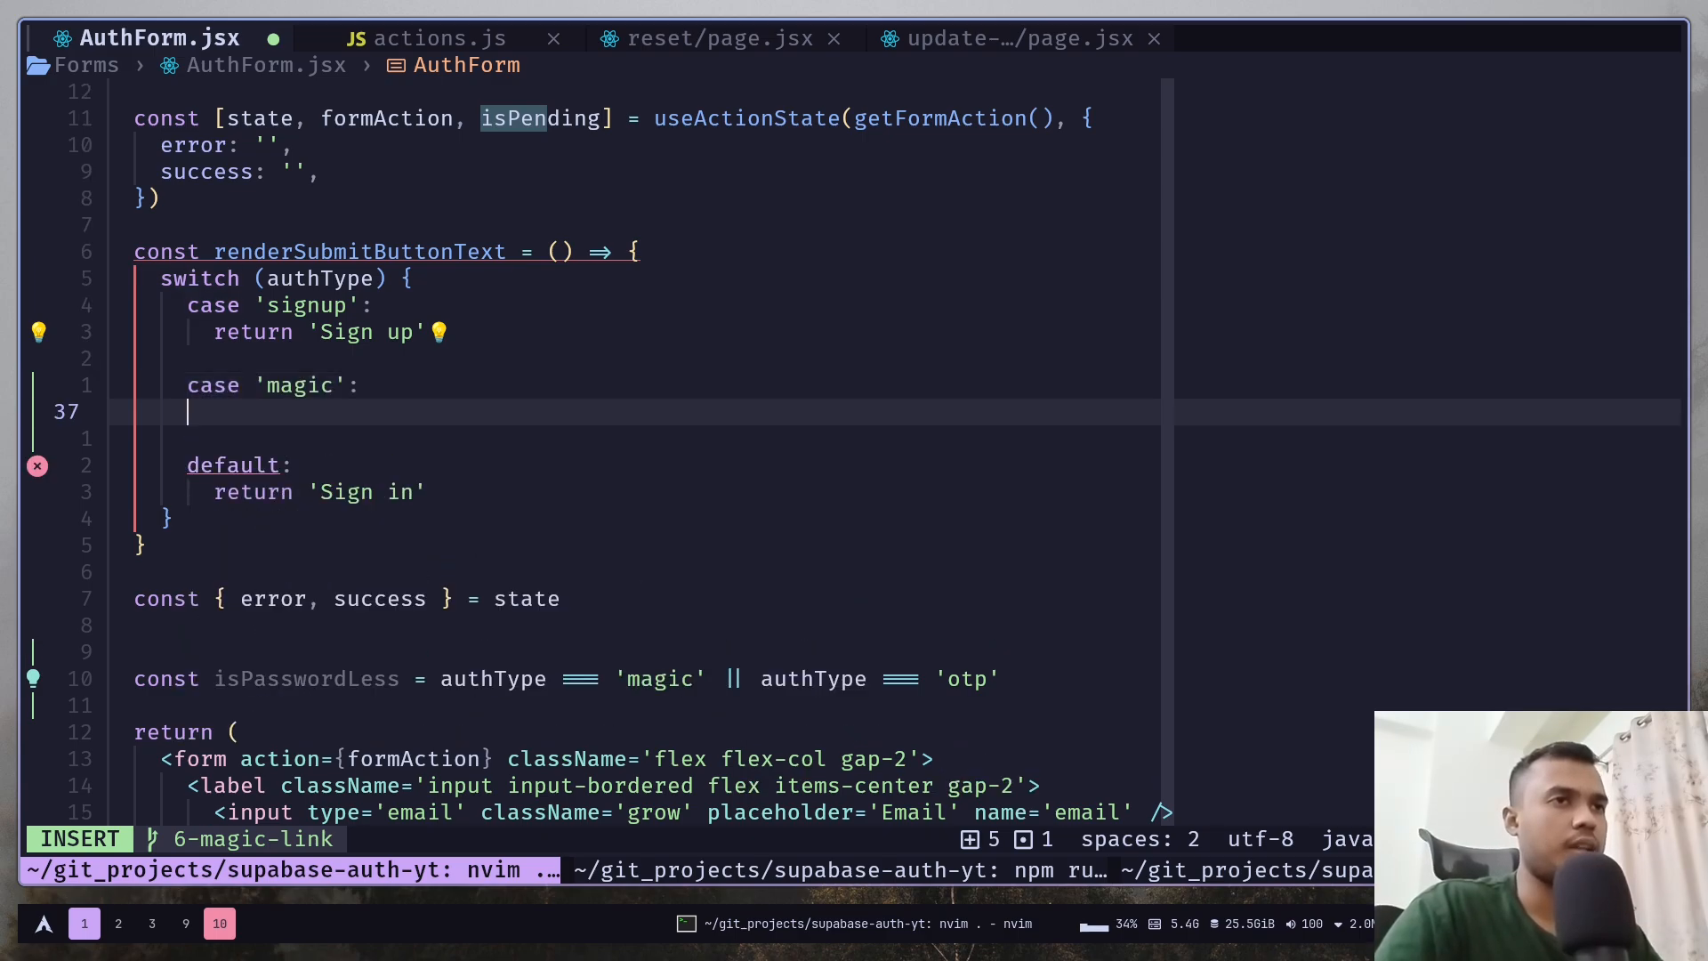
type("return")
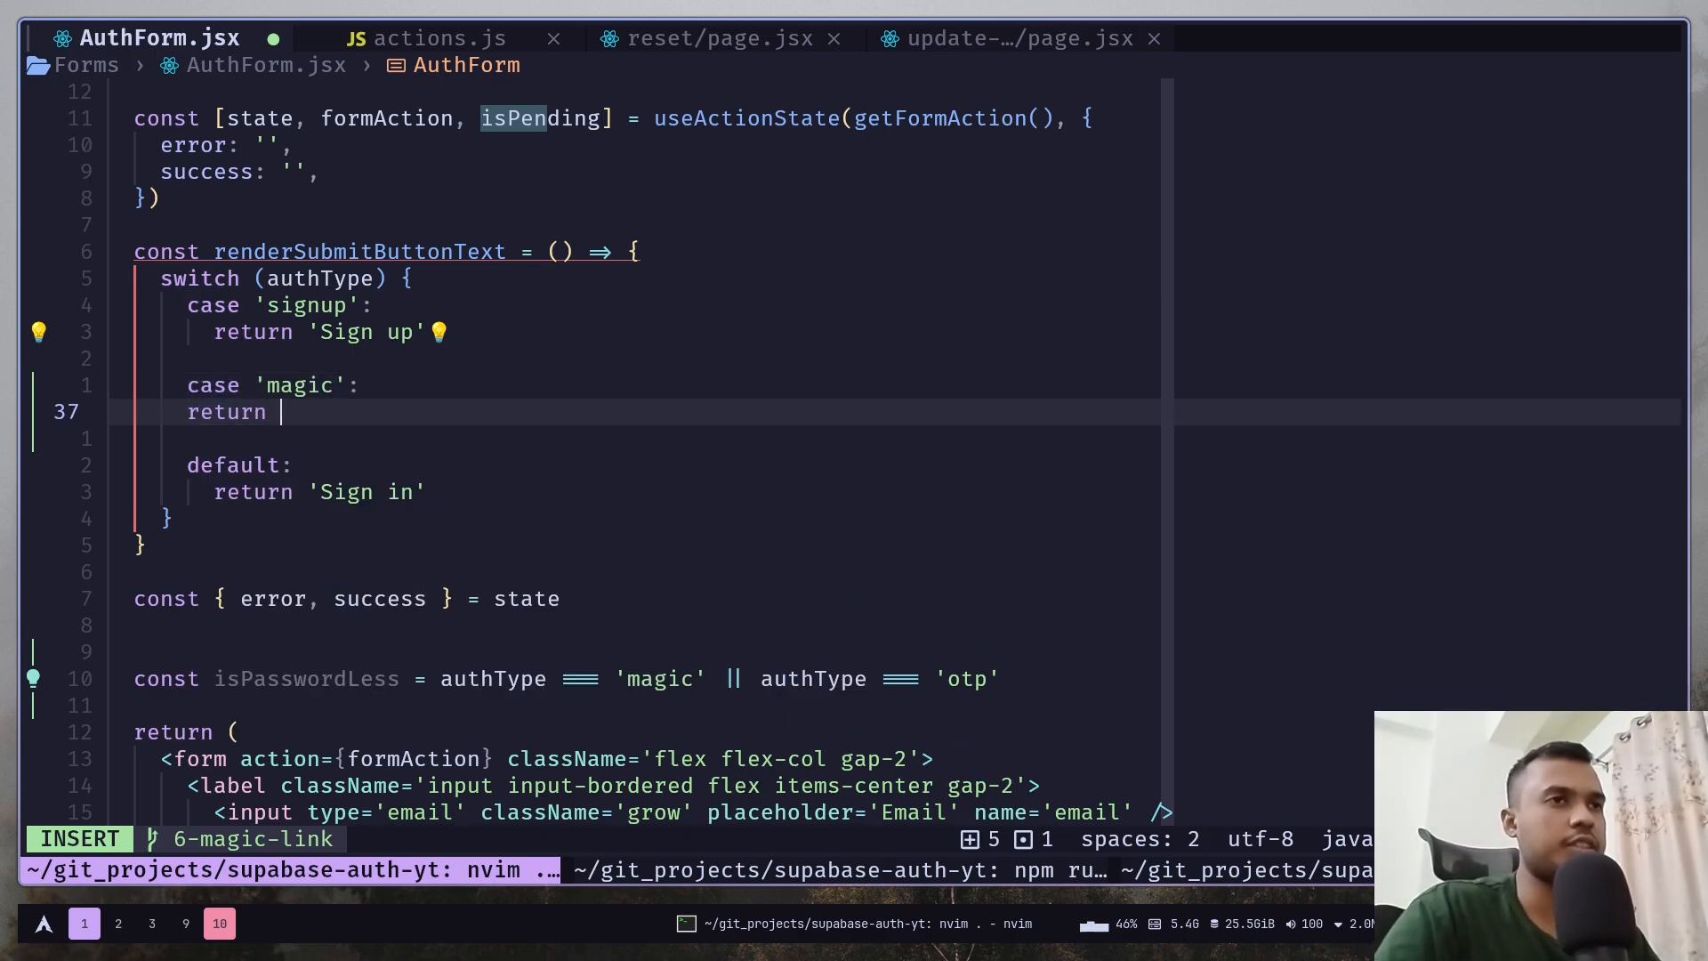
type("'Send magic link'j")
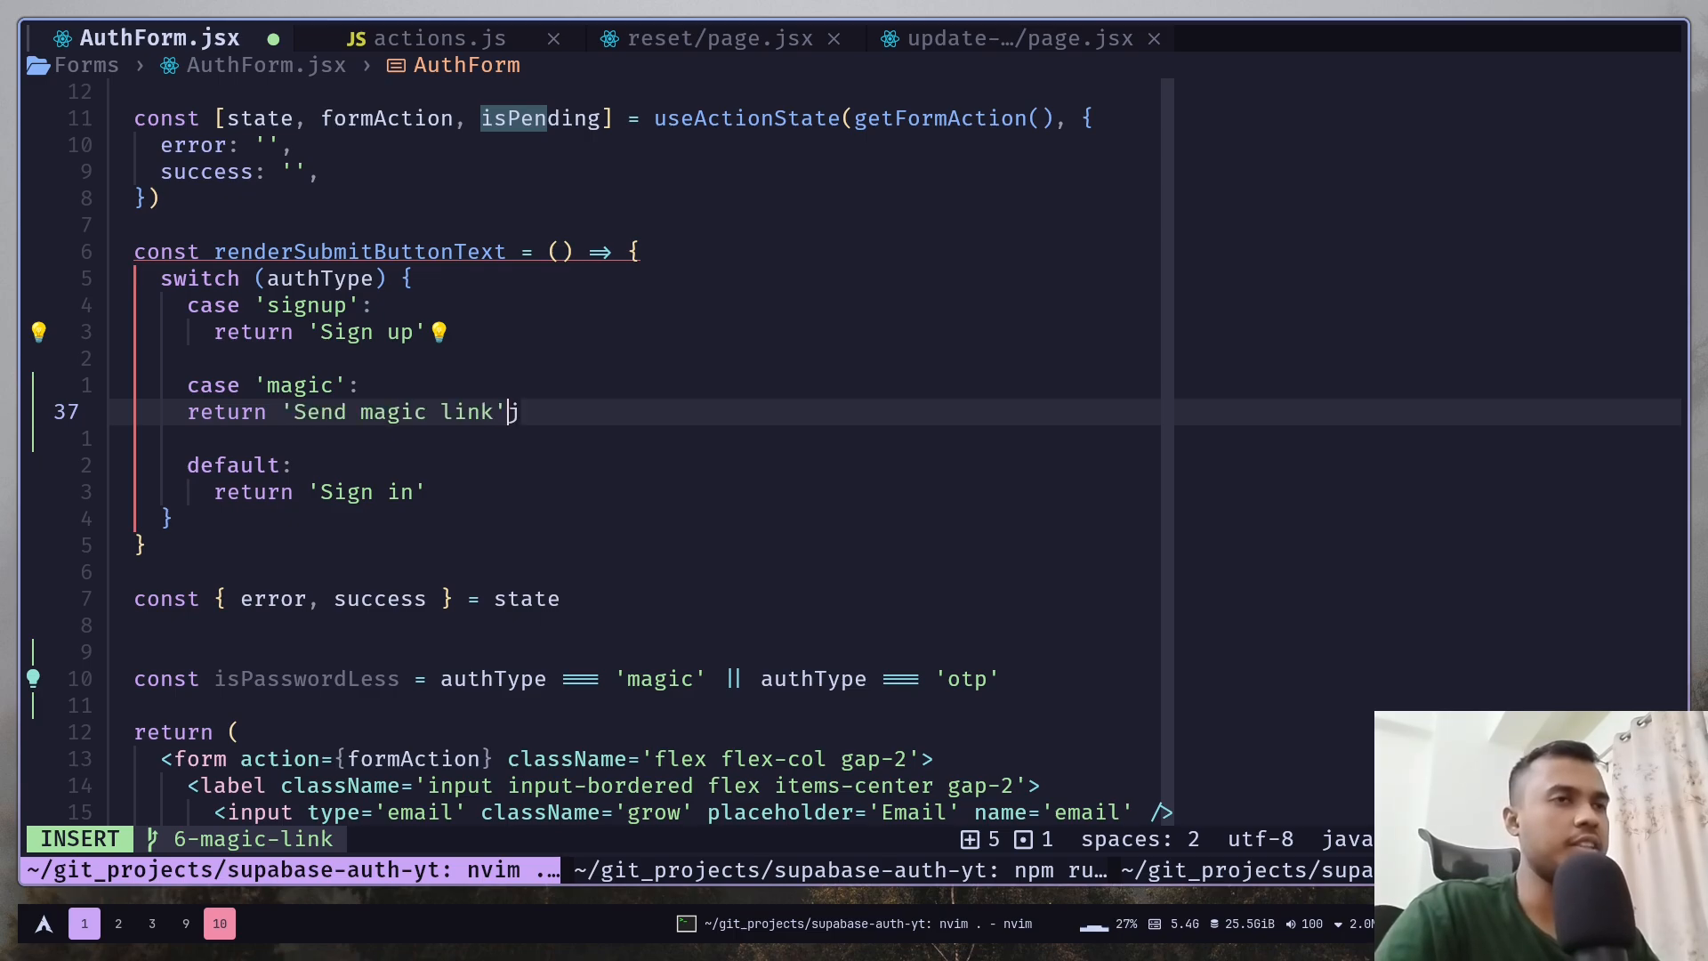
Add case 'magic': return signinWithMagicLink to the getFormAction switch.
key("Escape")
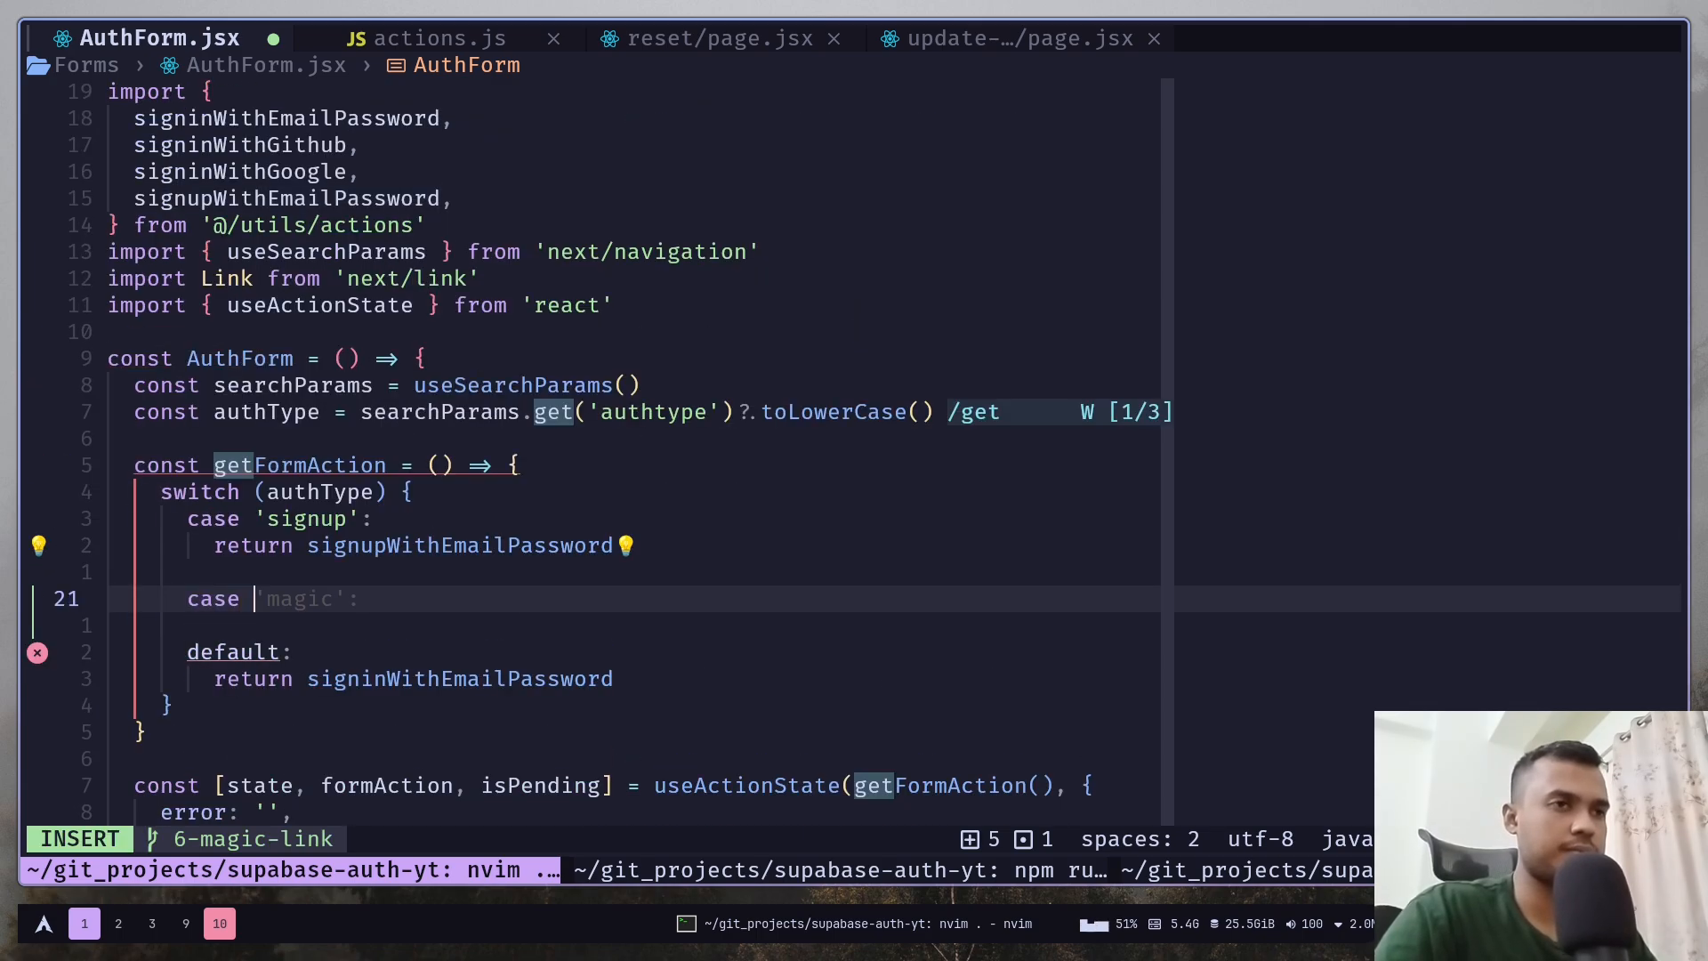
type("return si")
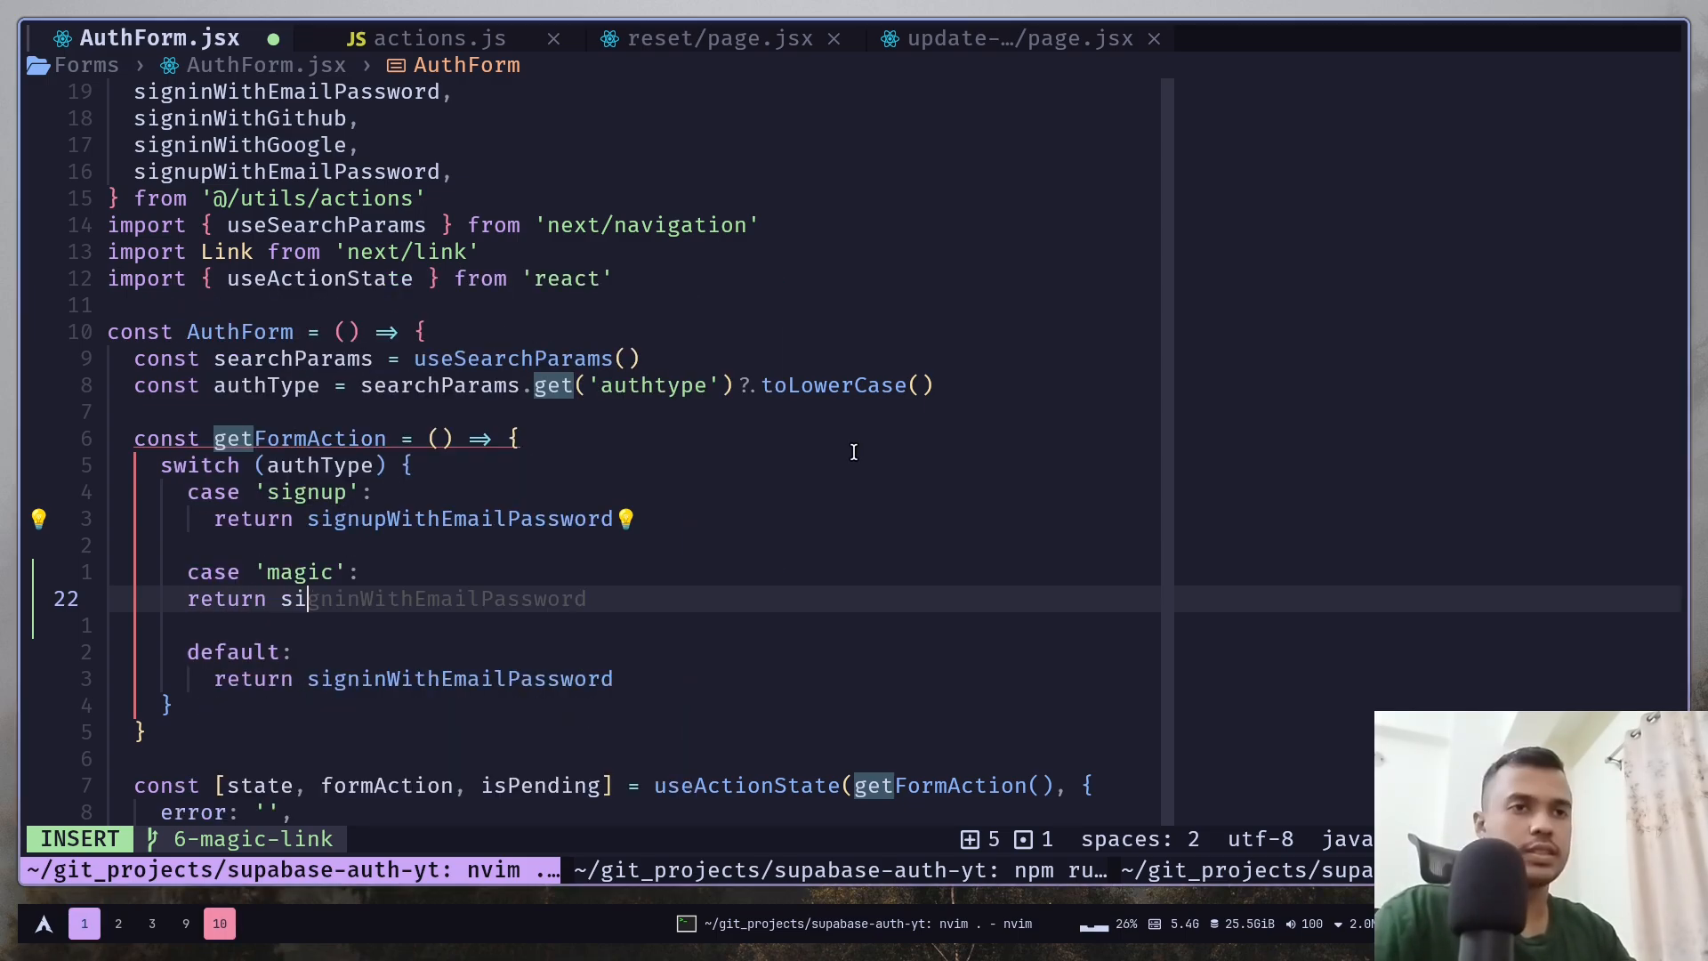
type("gninWith")
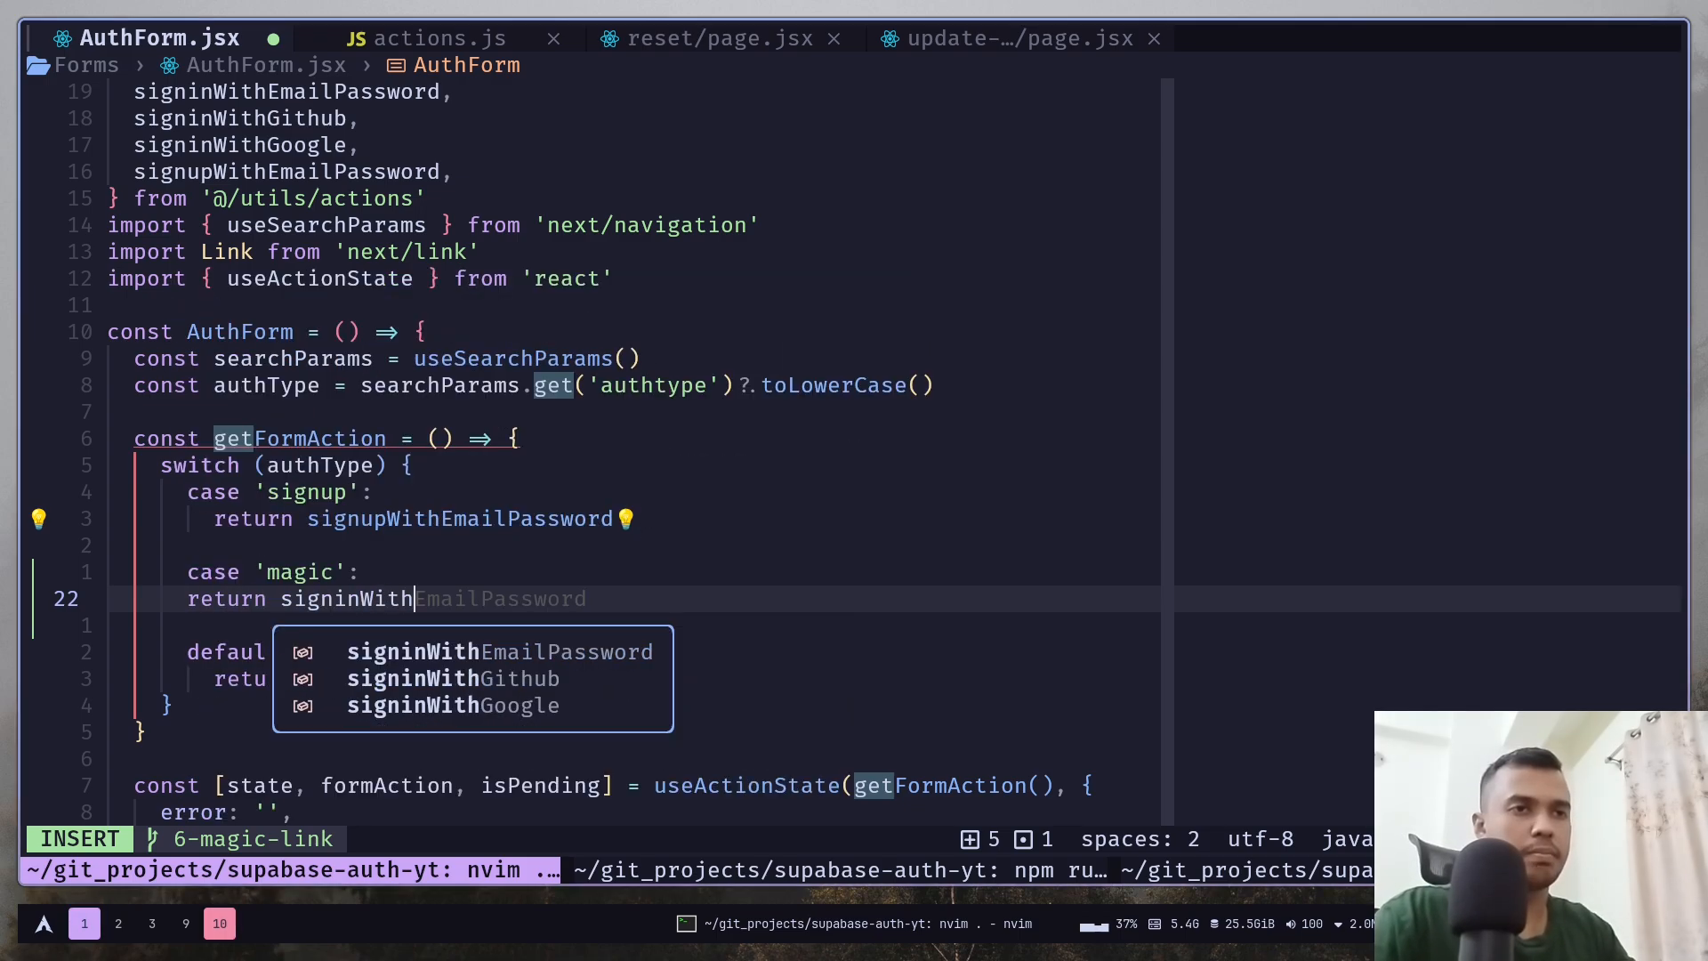
type("MagicLi")
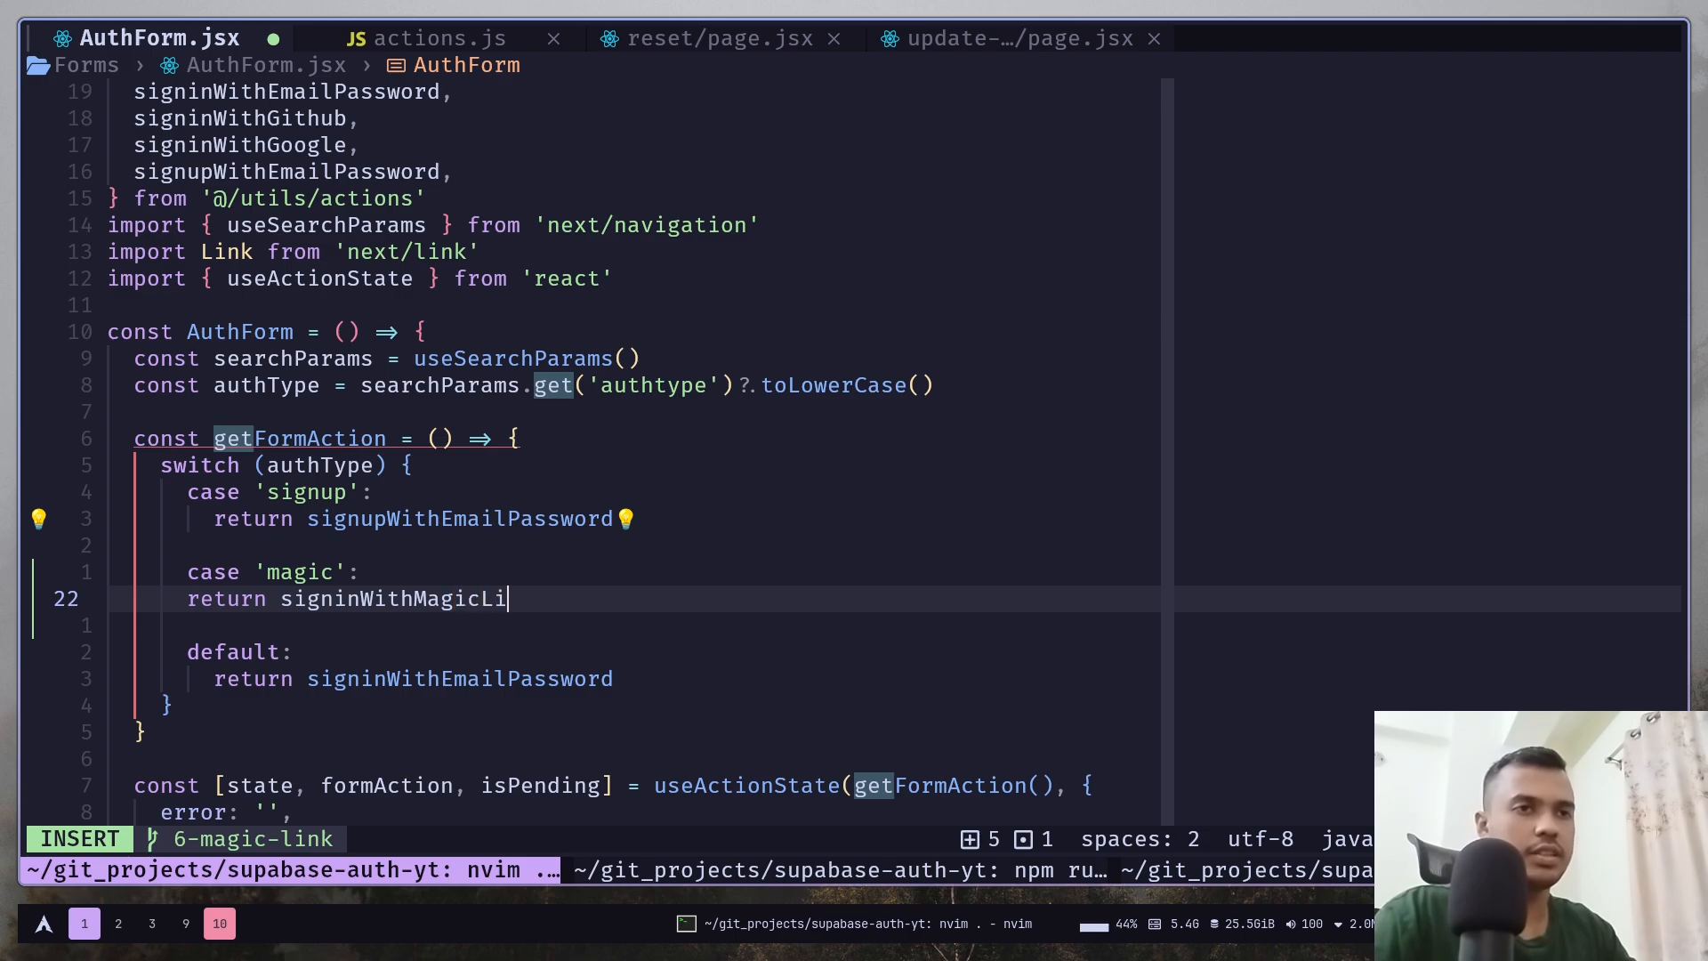
key("Escape")
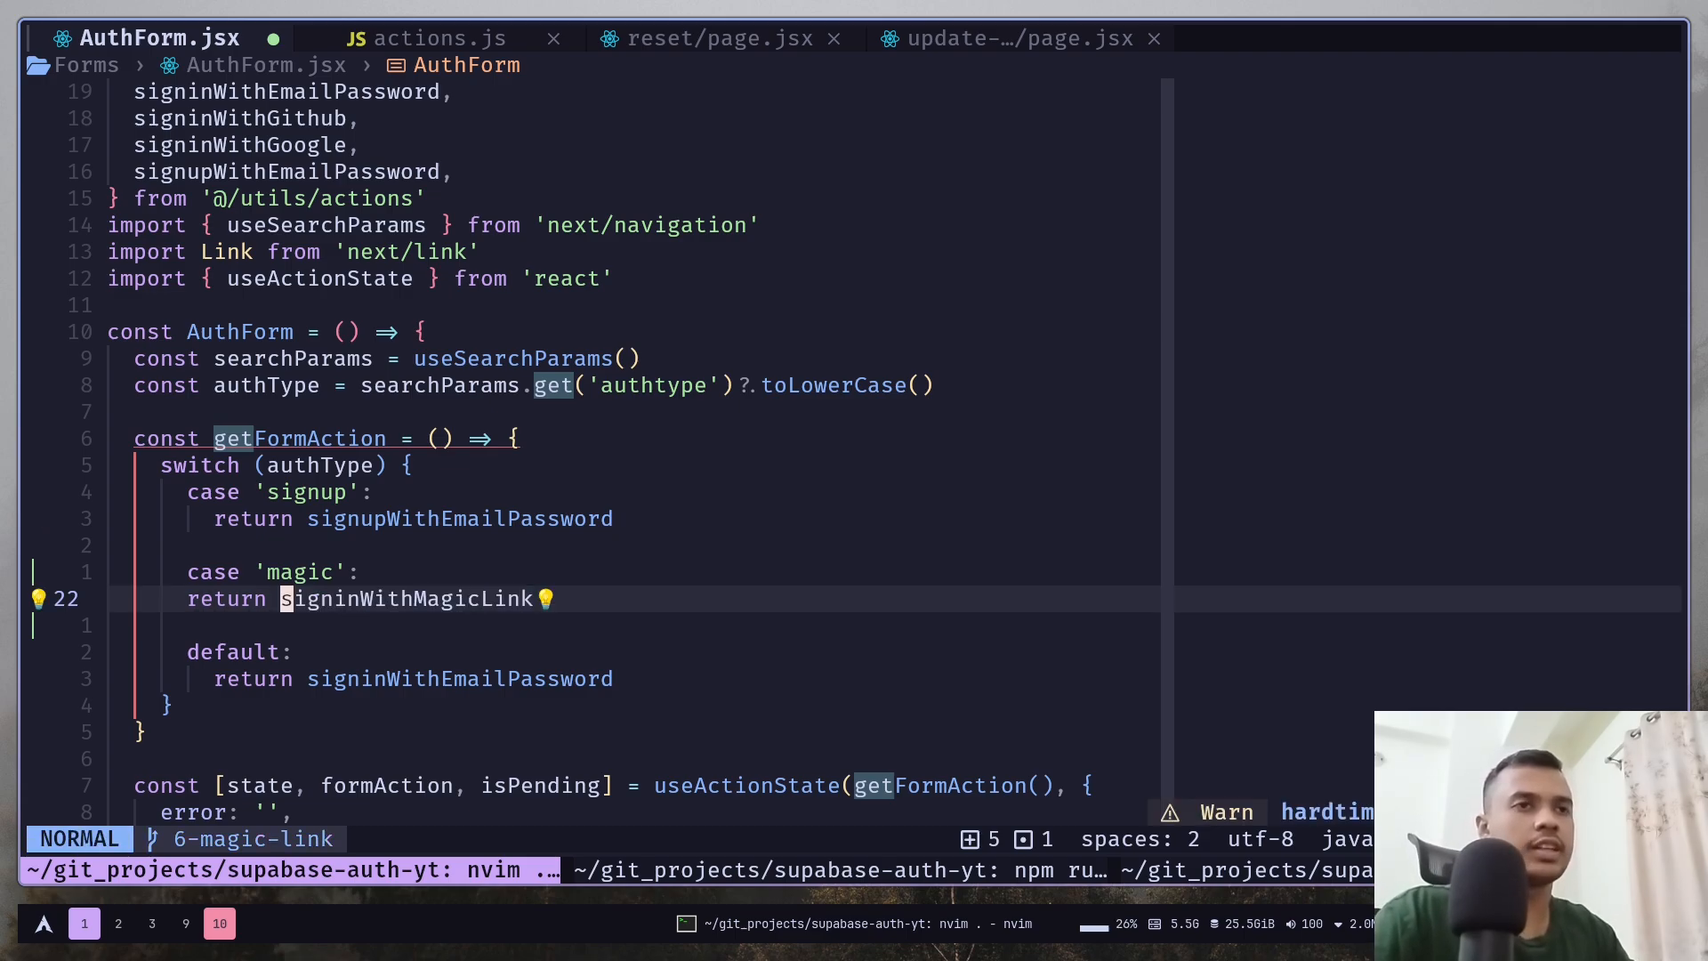
left_click(423, 38)
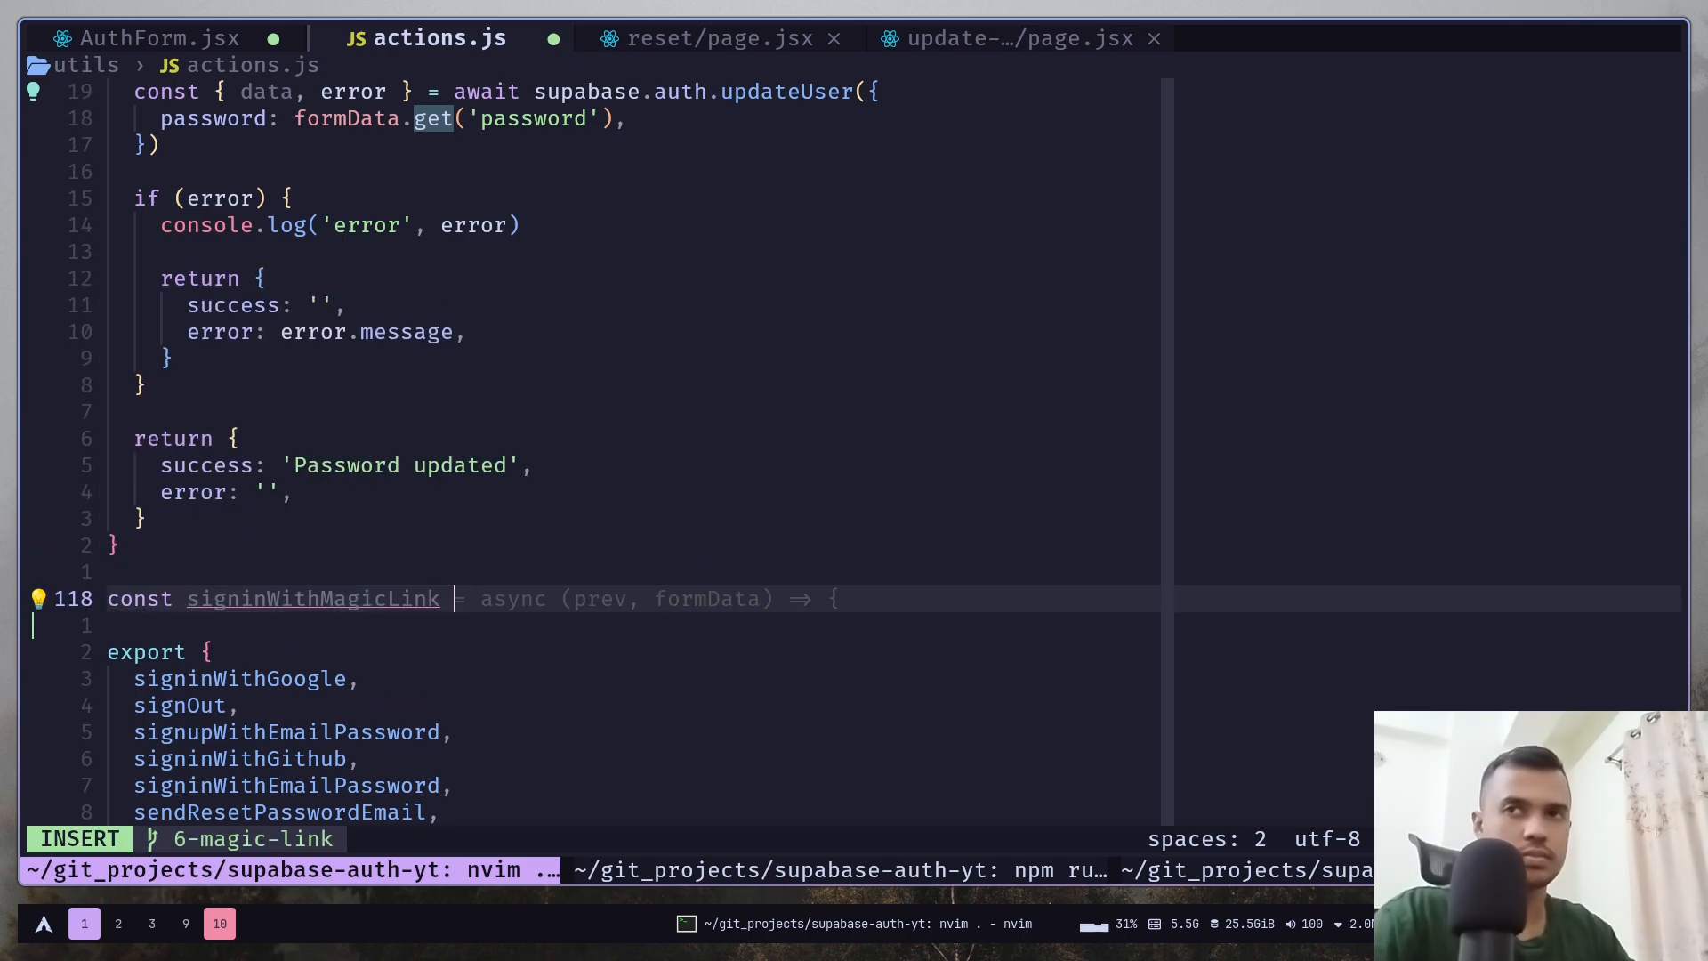
Destructure data and error from await supabase.auth.signInWithOtp using the form email.
type("co")
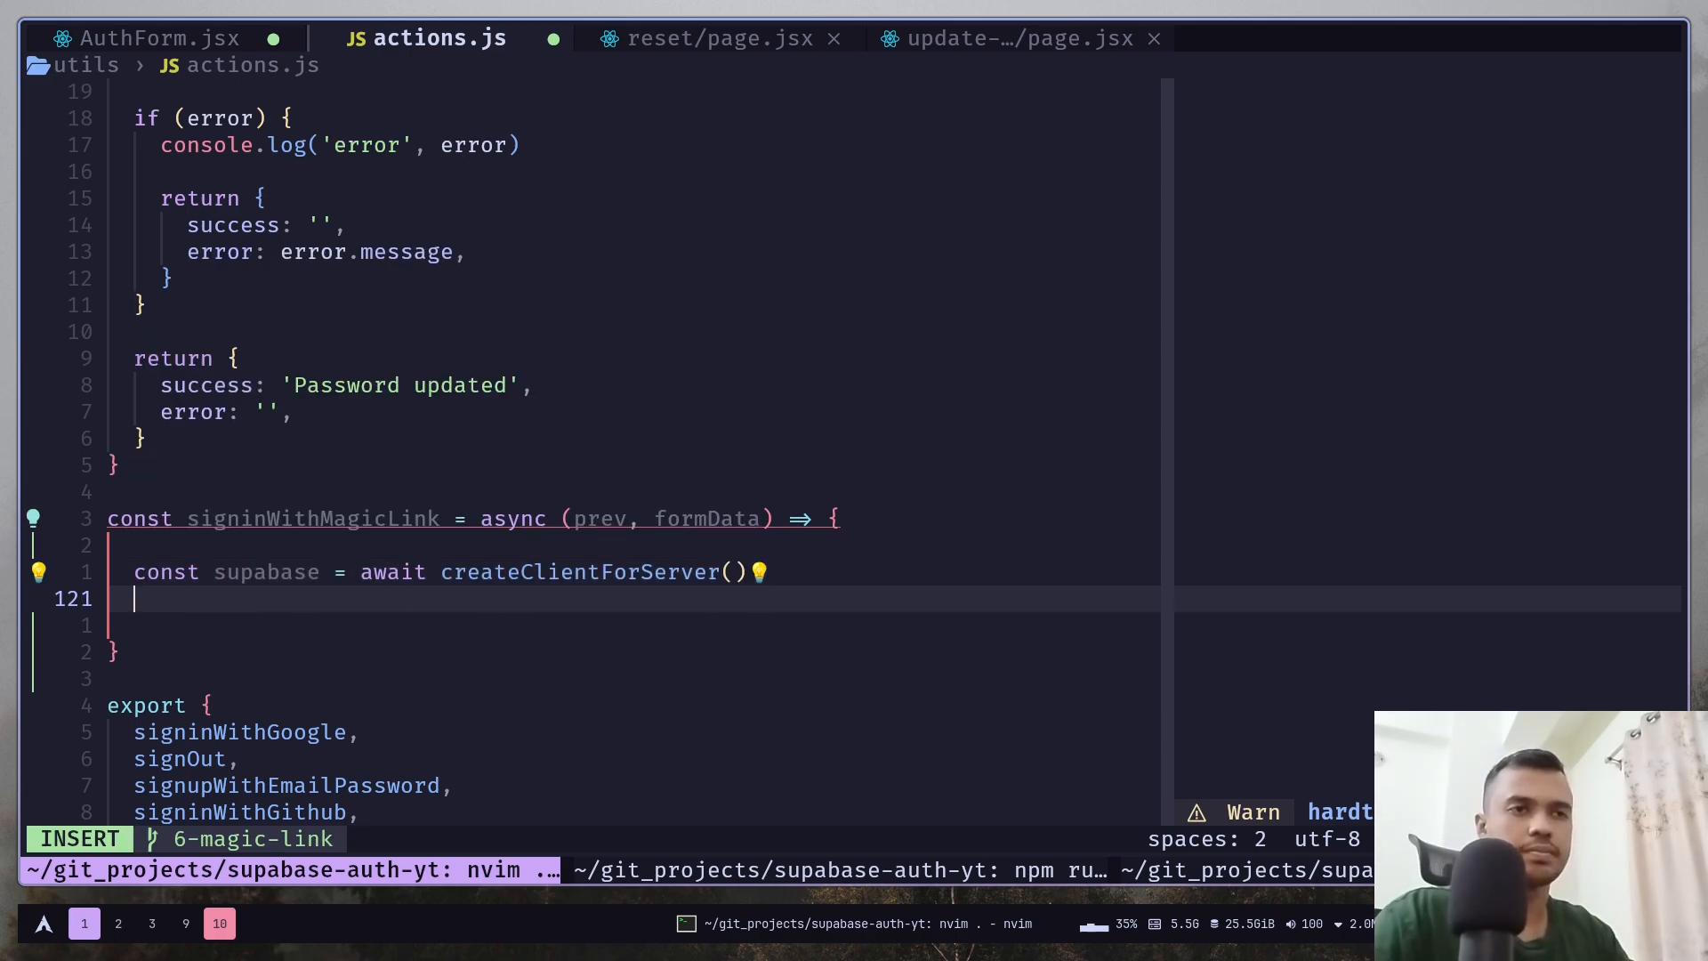
type("const {")
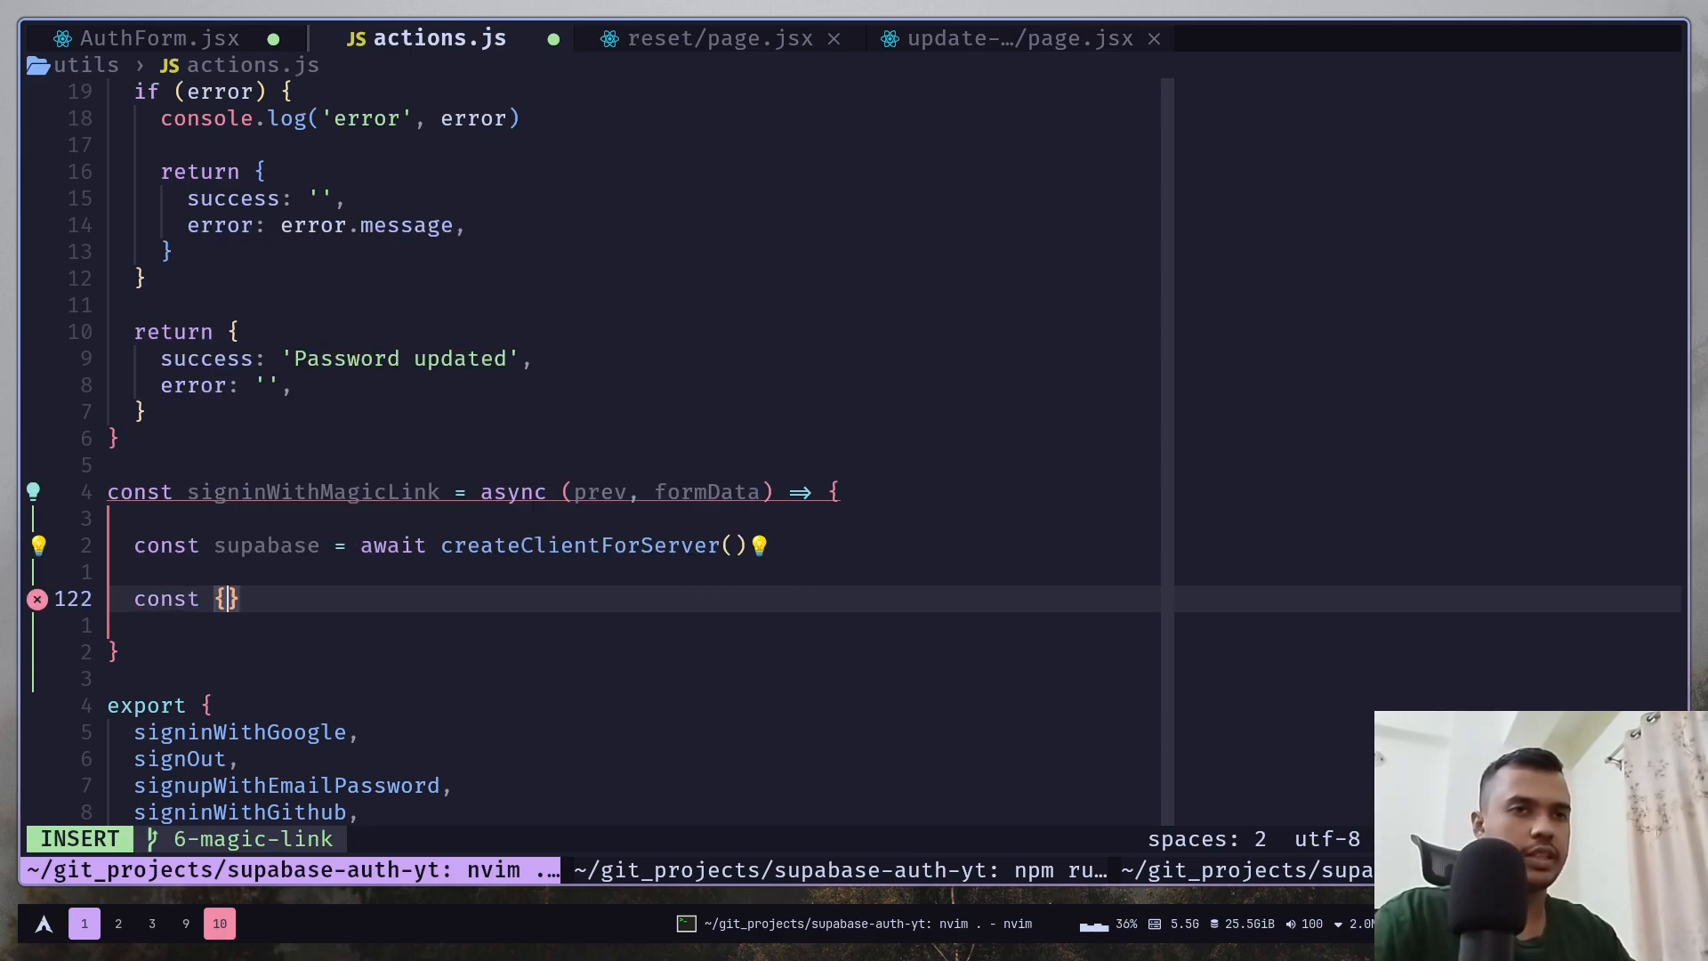
type("data, error")
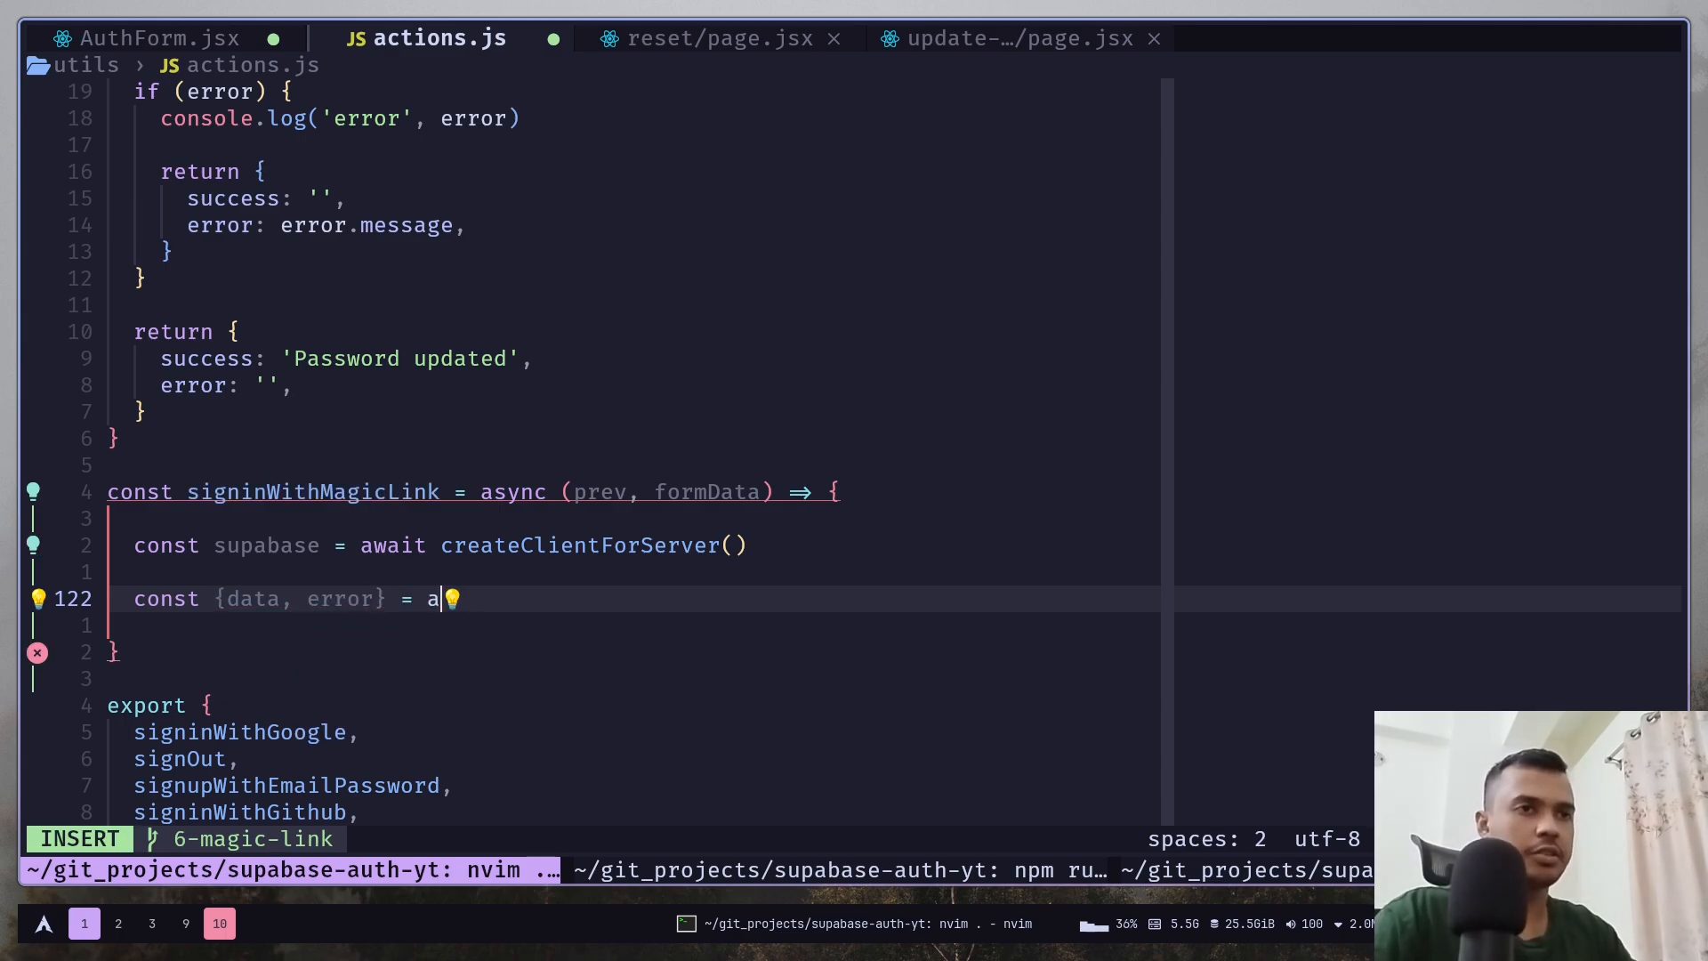
type("wait supabase.auth.signIn({")
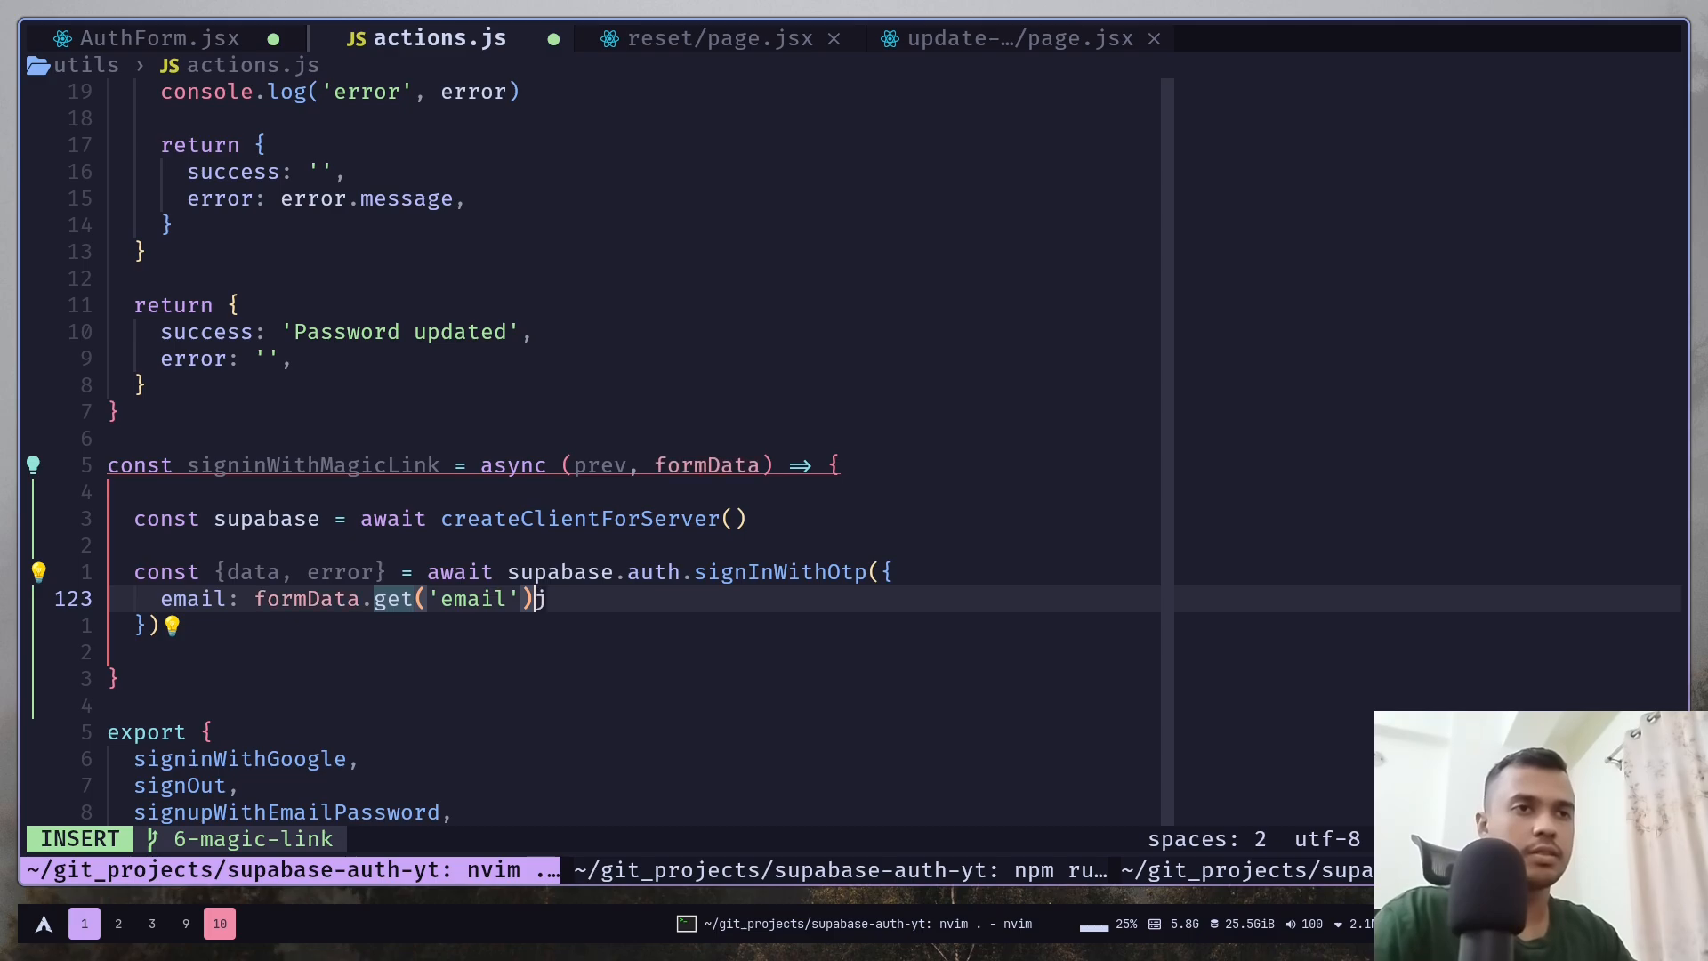
key("Escape")
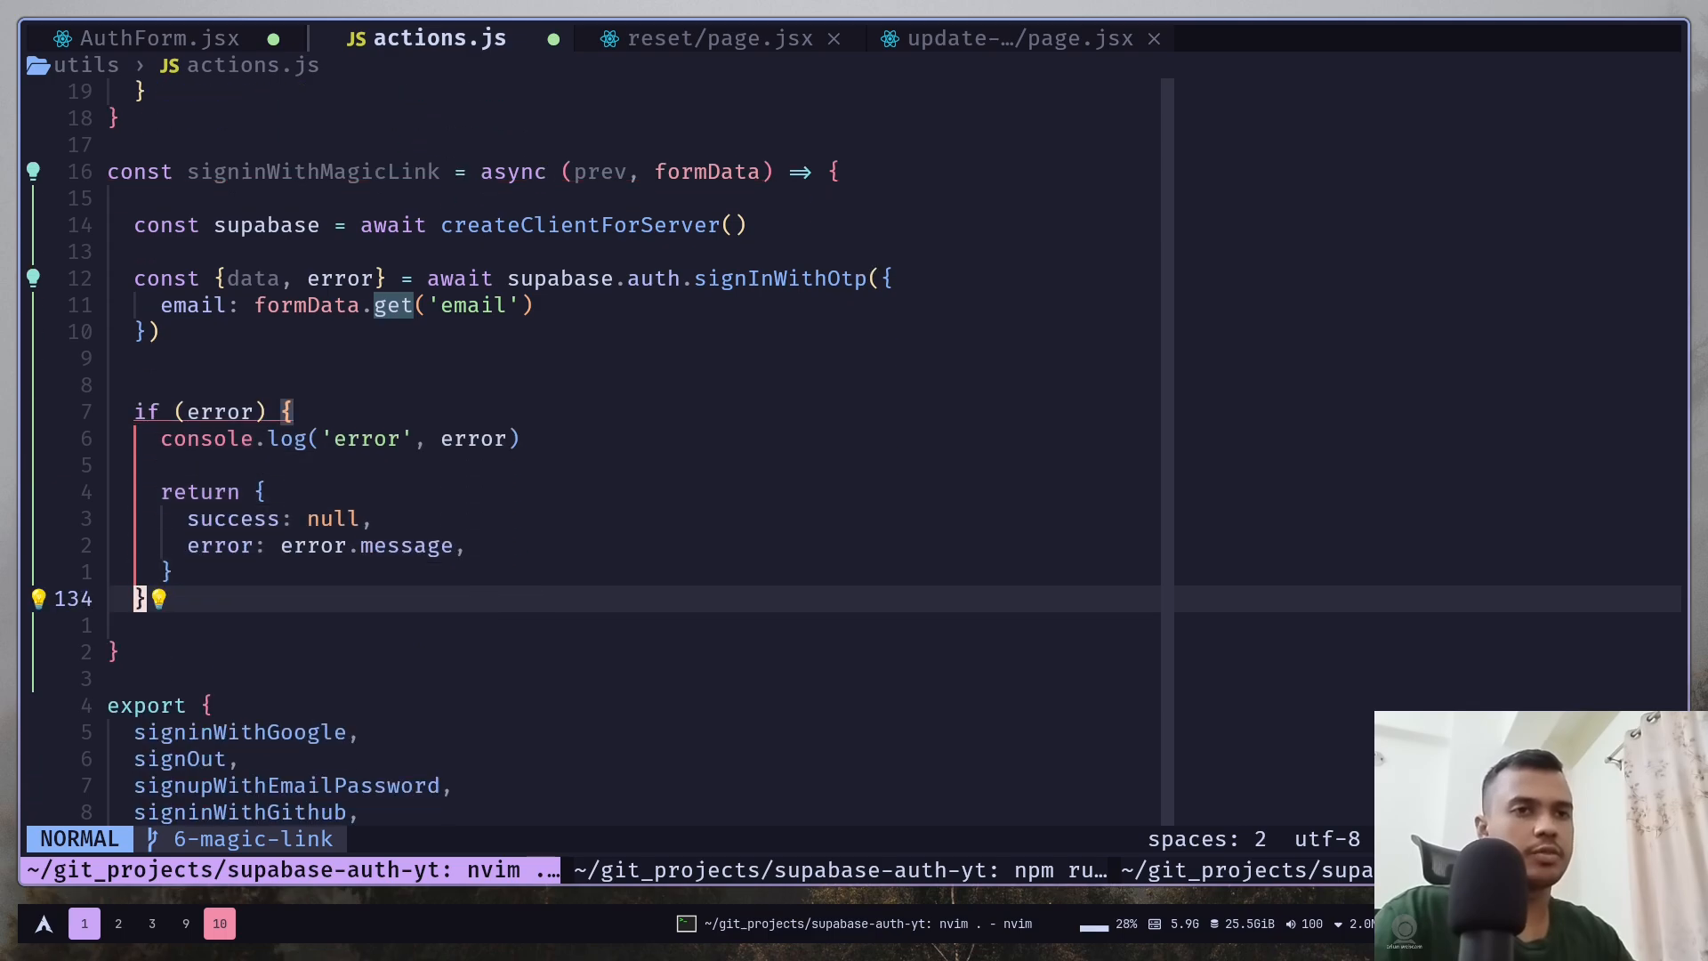
Return error.message on error, otherwise success 'Please check your email'.
type("return {")
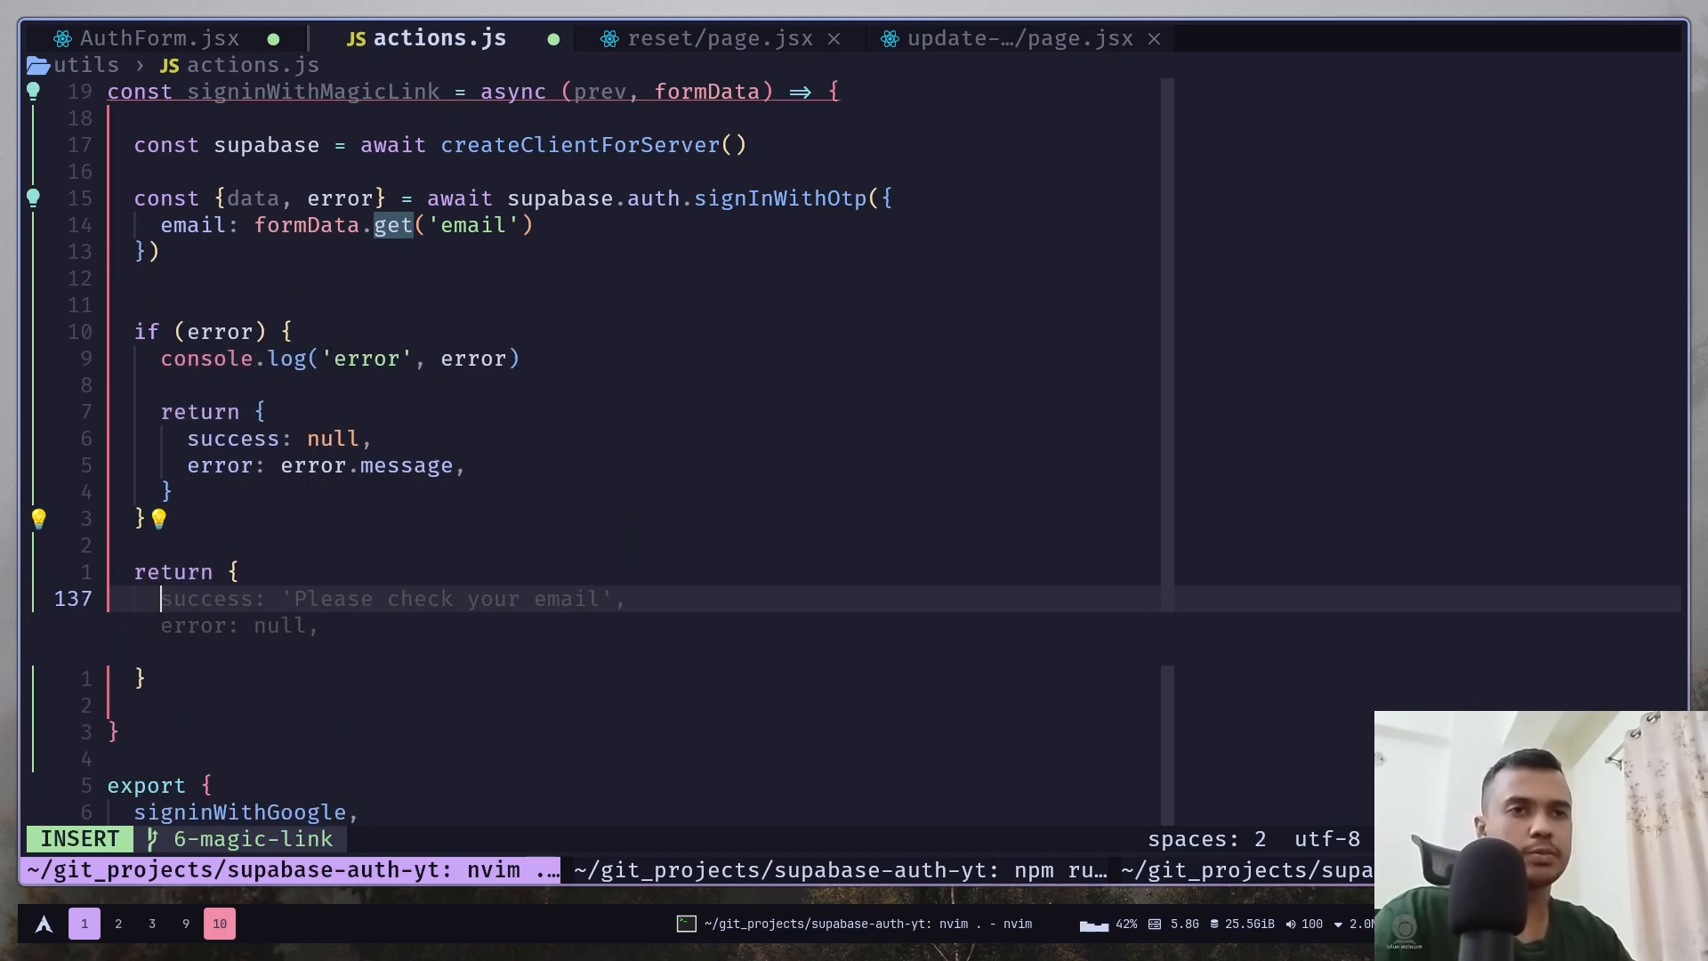
key("Escape")
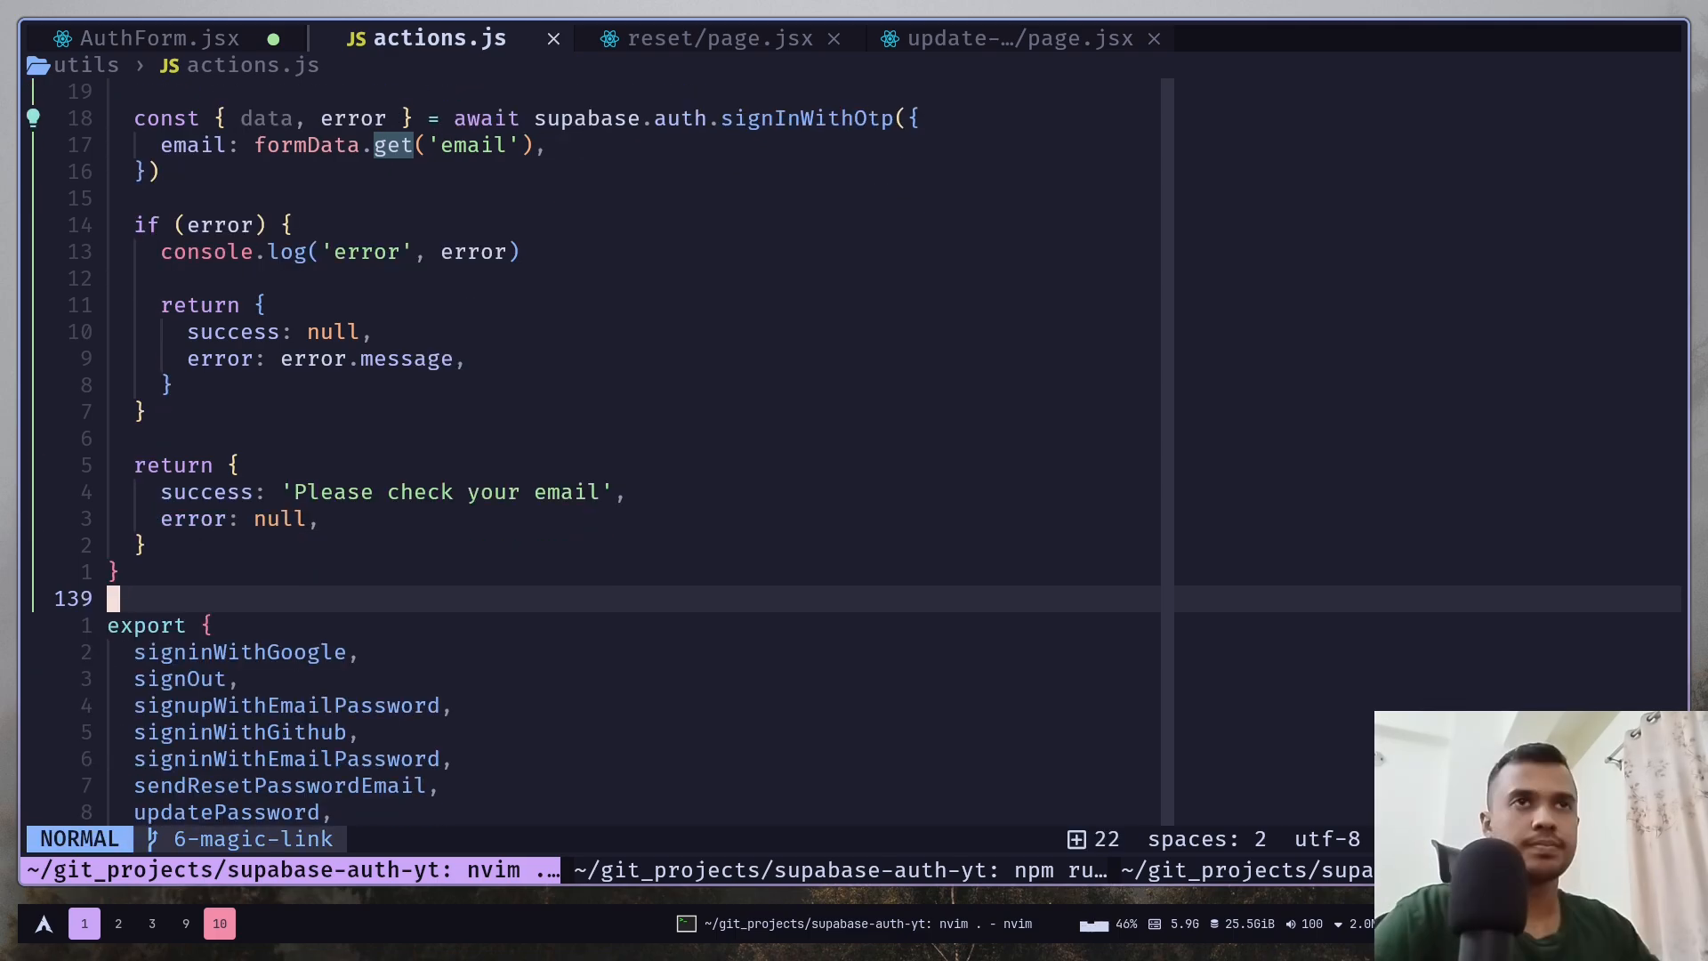
left_click(158, 37)
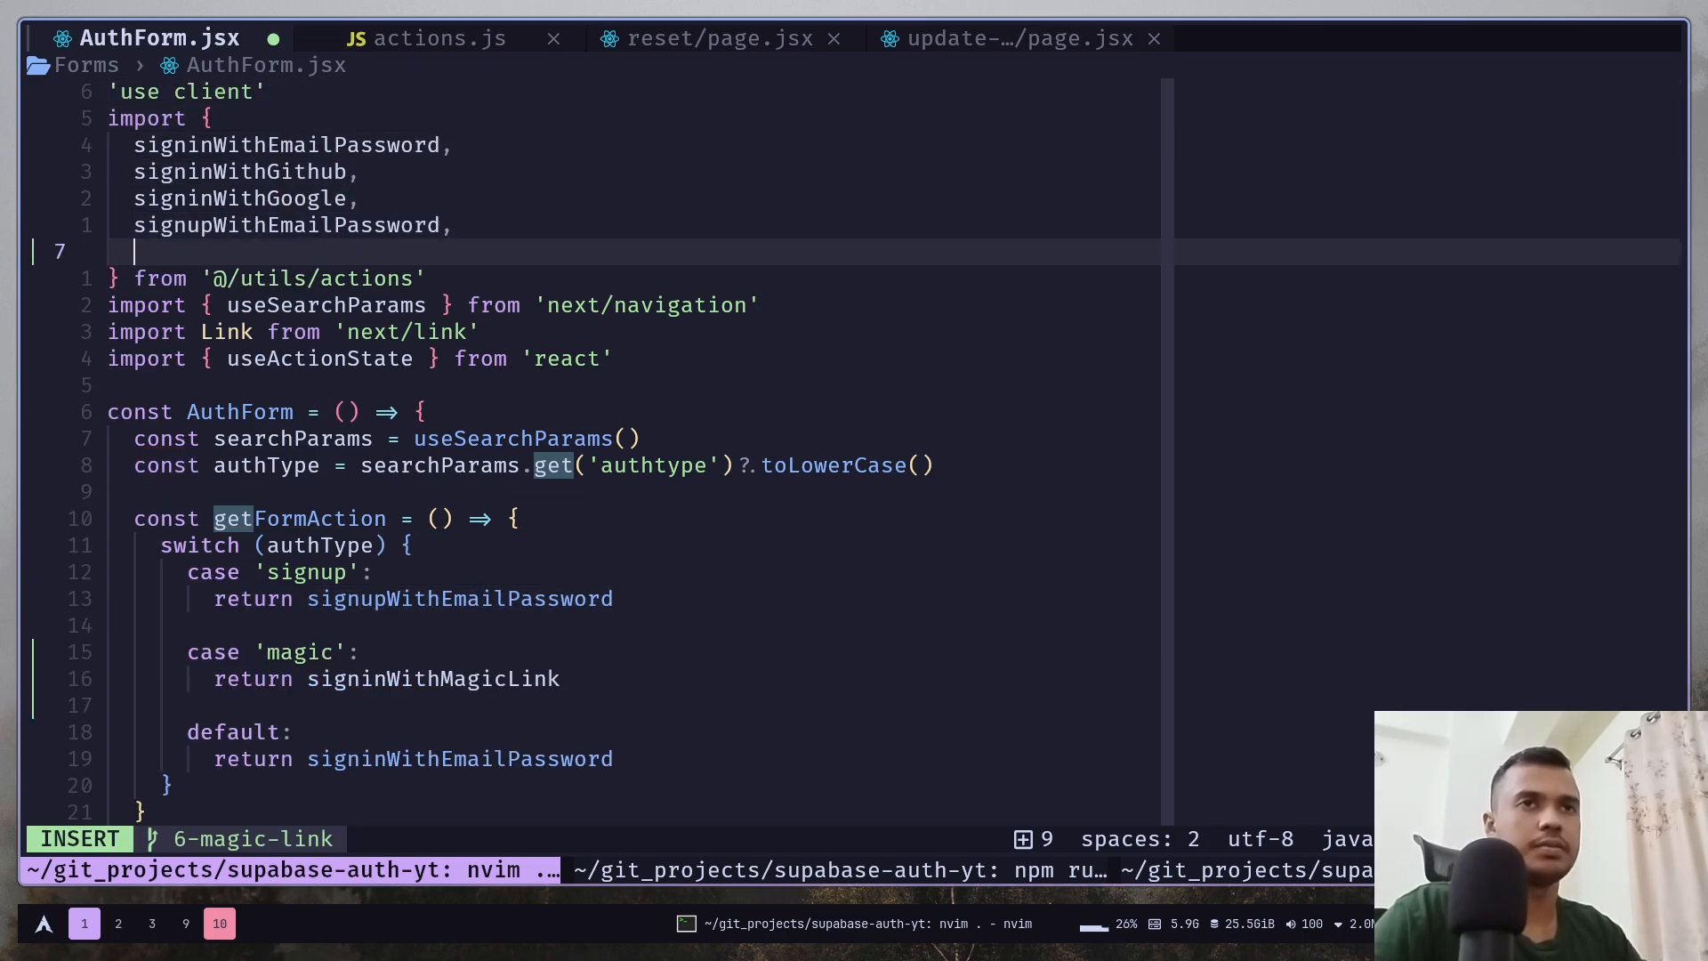
Add signinWithMagicLink to AuthForm's actions import.
type("signinWithMagicLink,j")
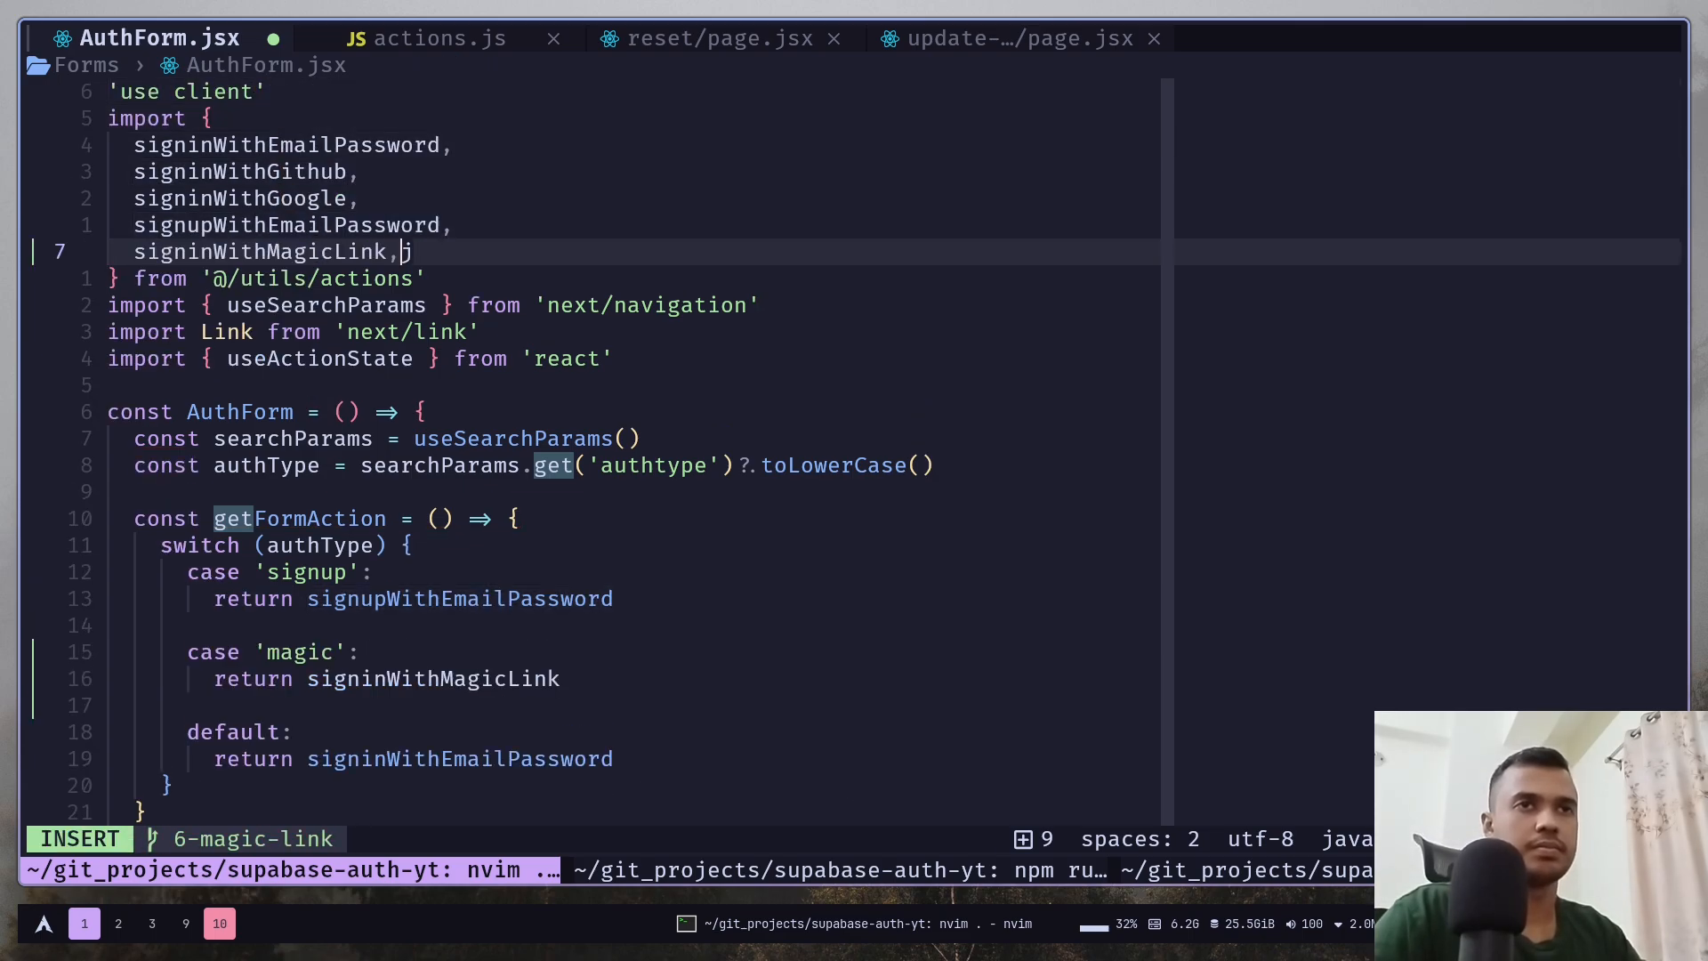
key("Escape")
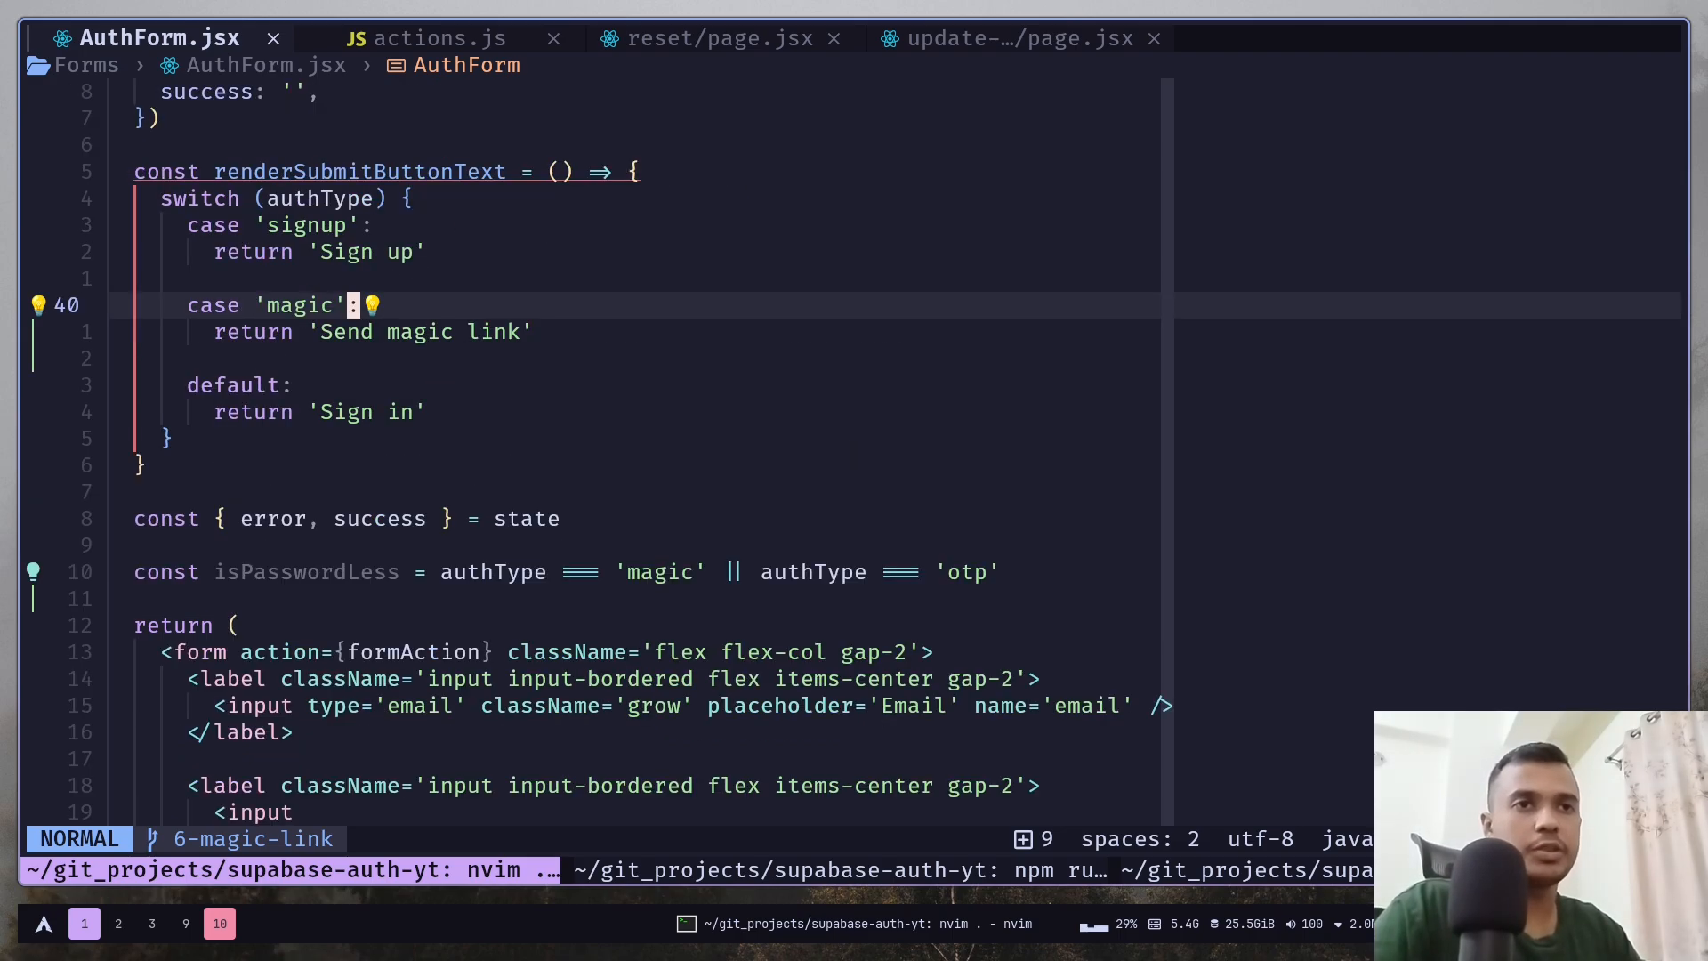
scroll("down", 3)
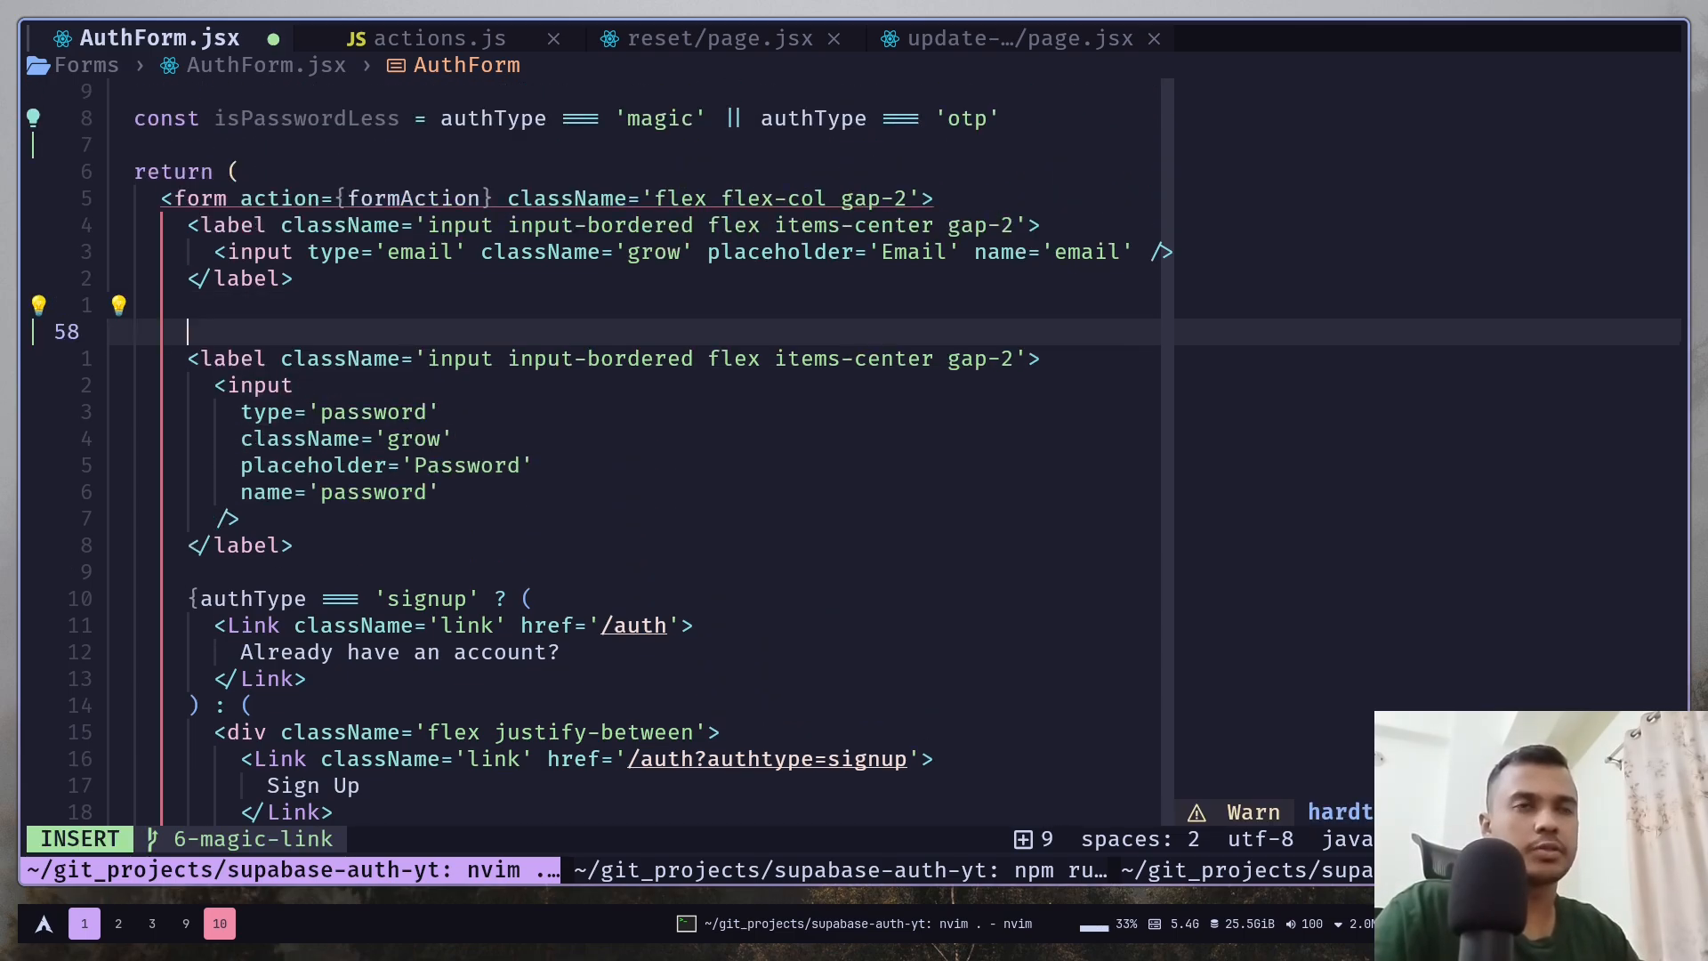
Wrap the password label in {!isPasswordLess && ( ... )} so it hides when passwordless.
type("{isPasswordLess ? null : (")
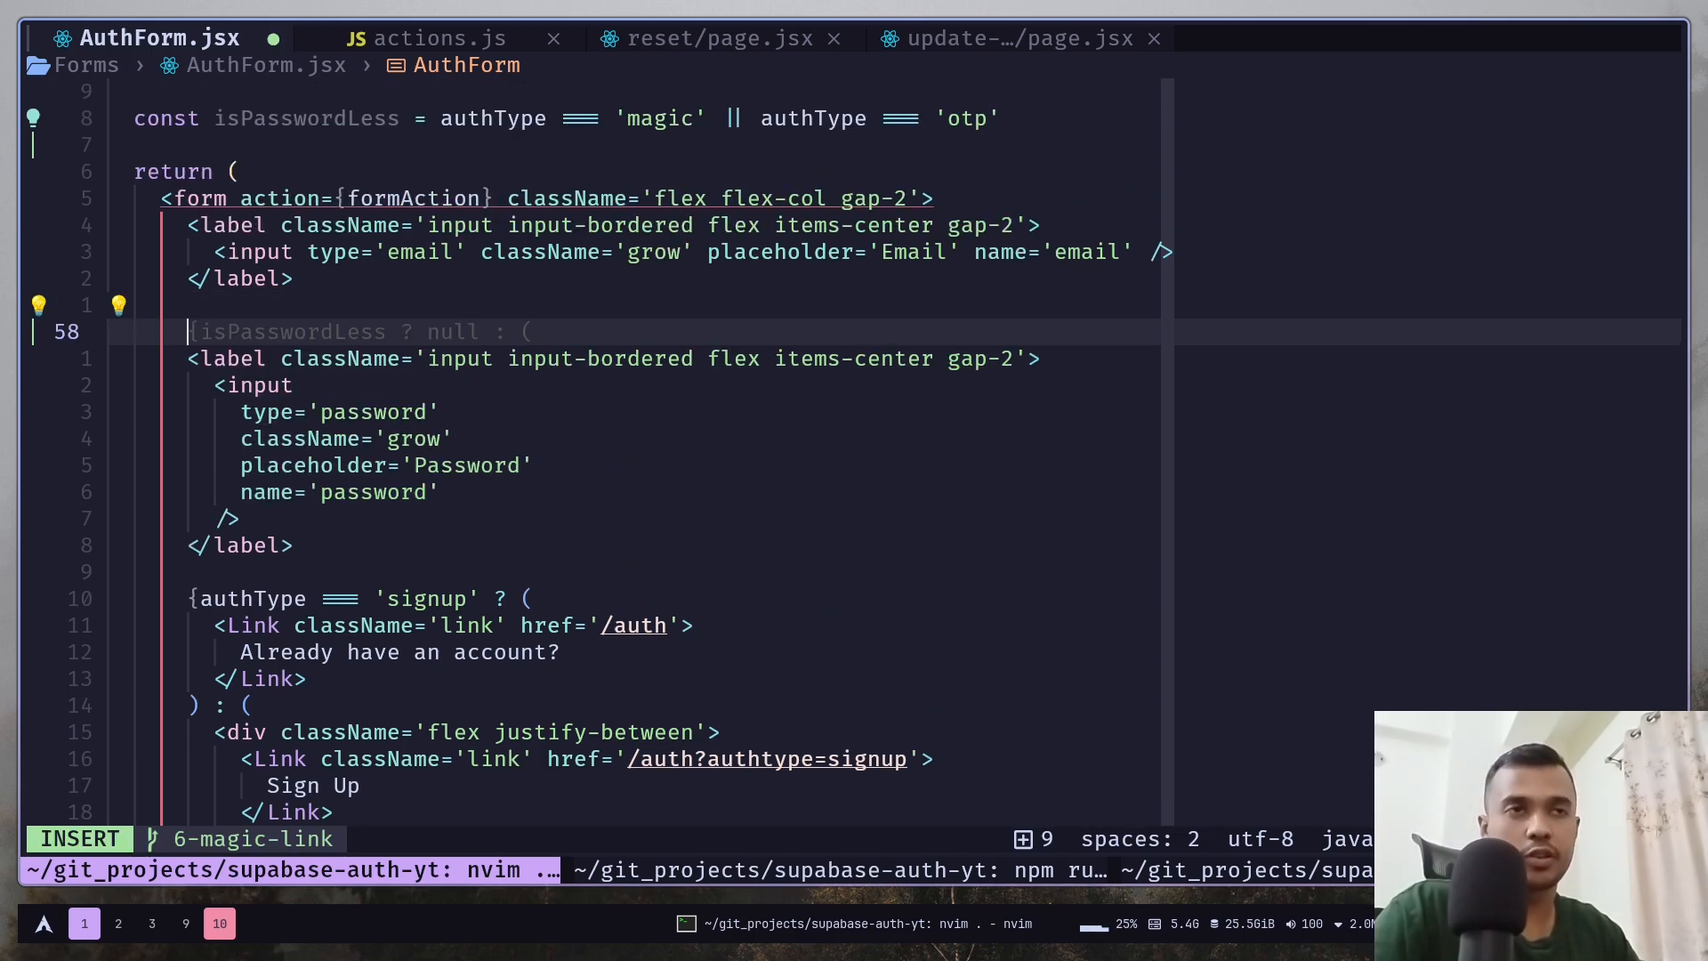
type("{!")
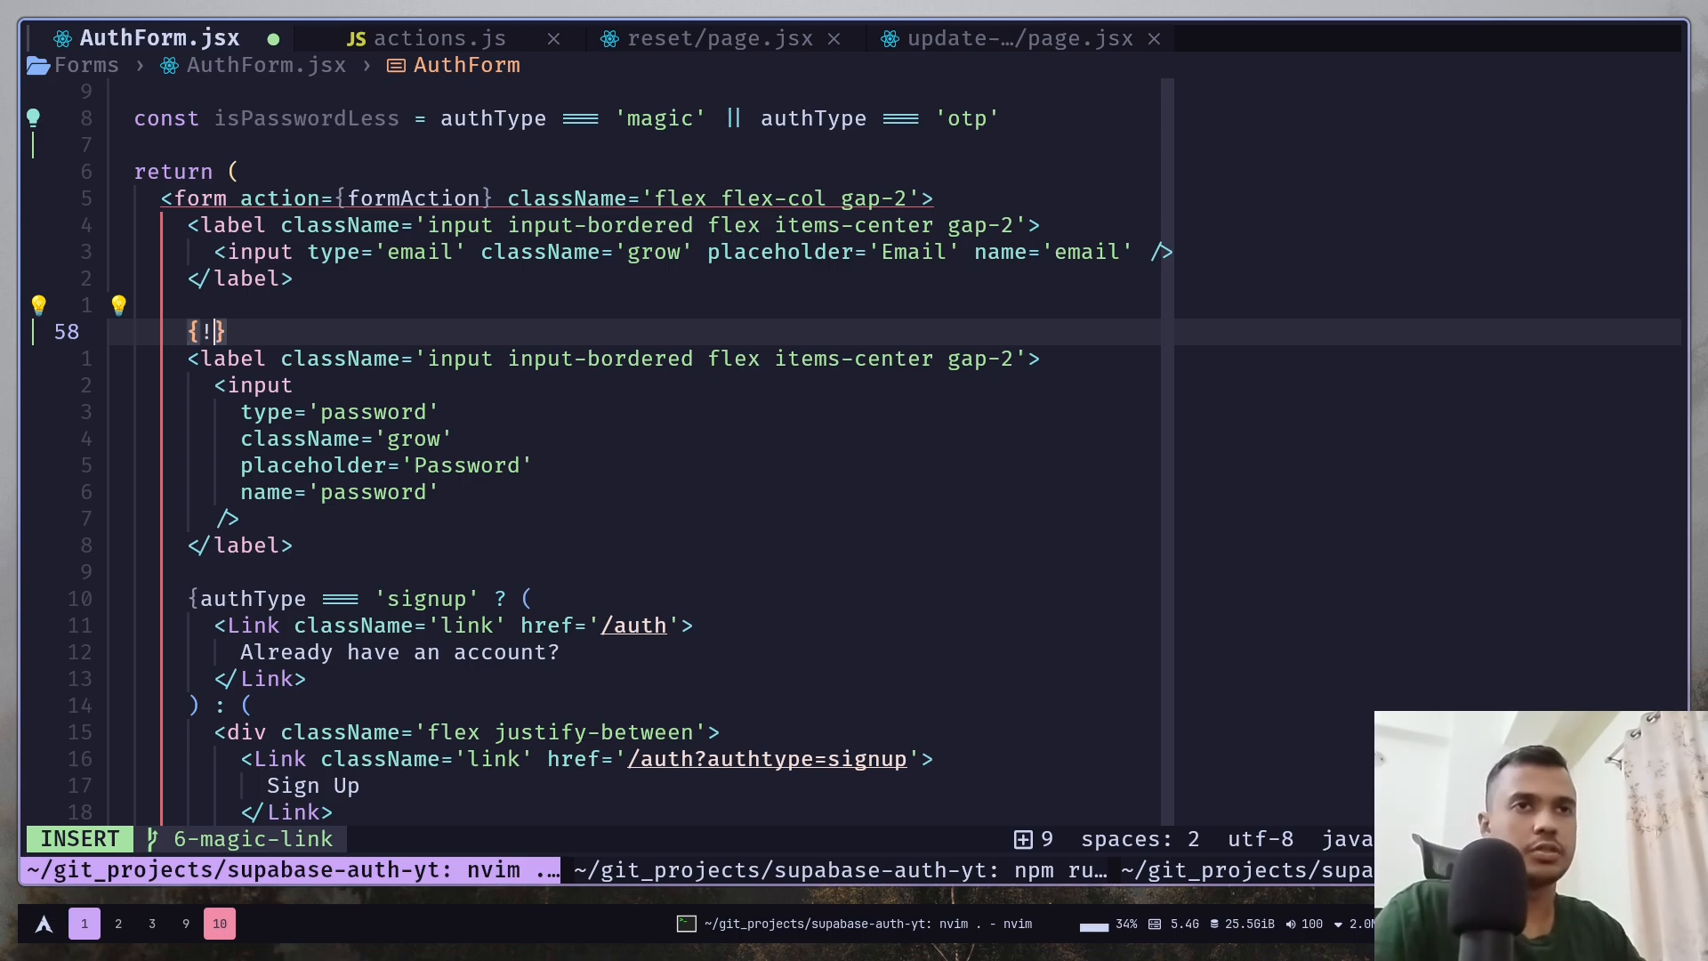
type("isPasswordLess **")
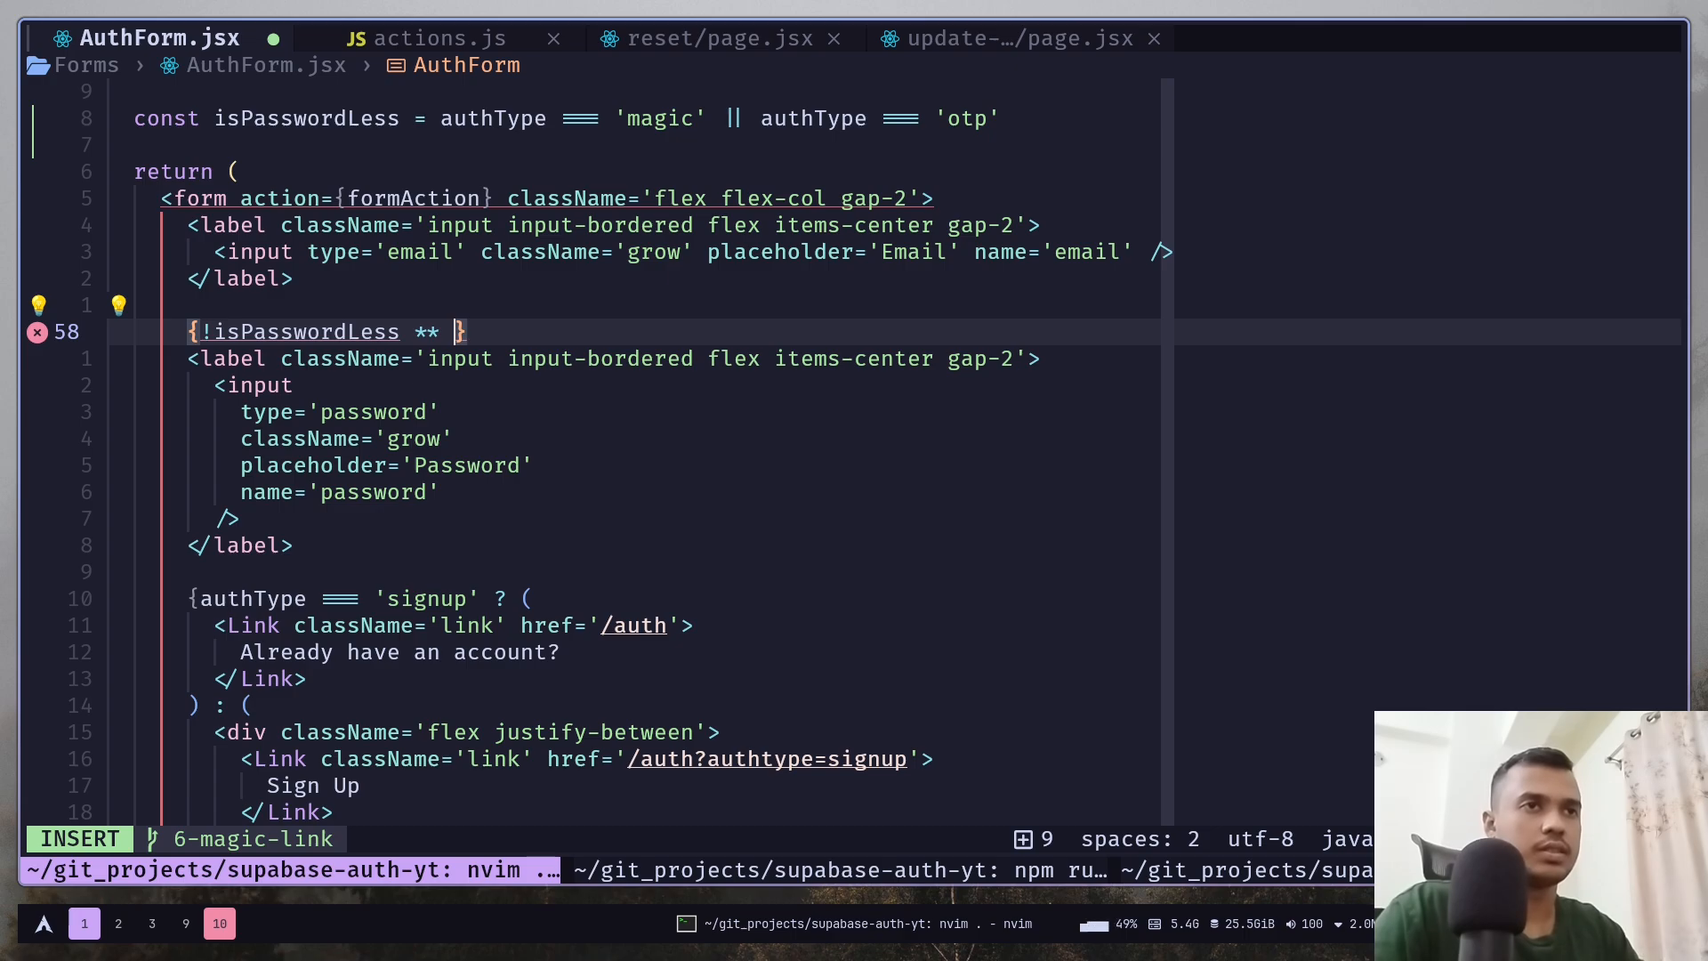
type("&&")
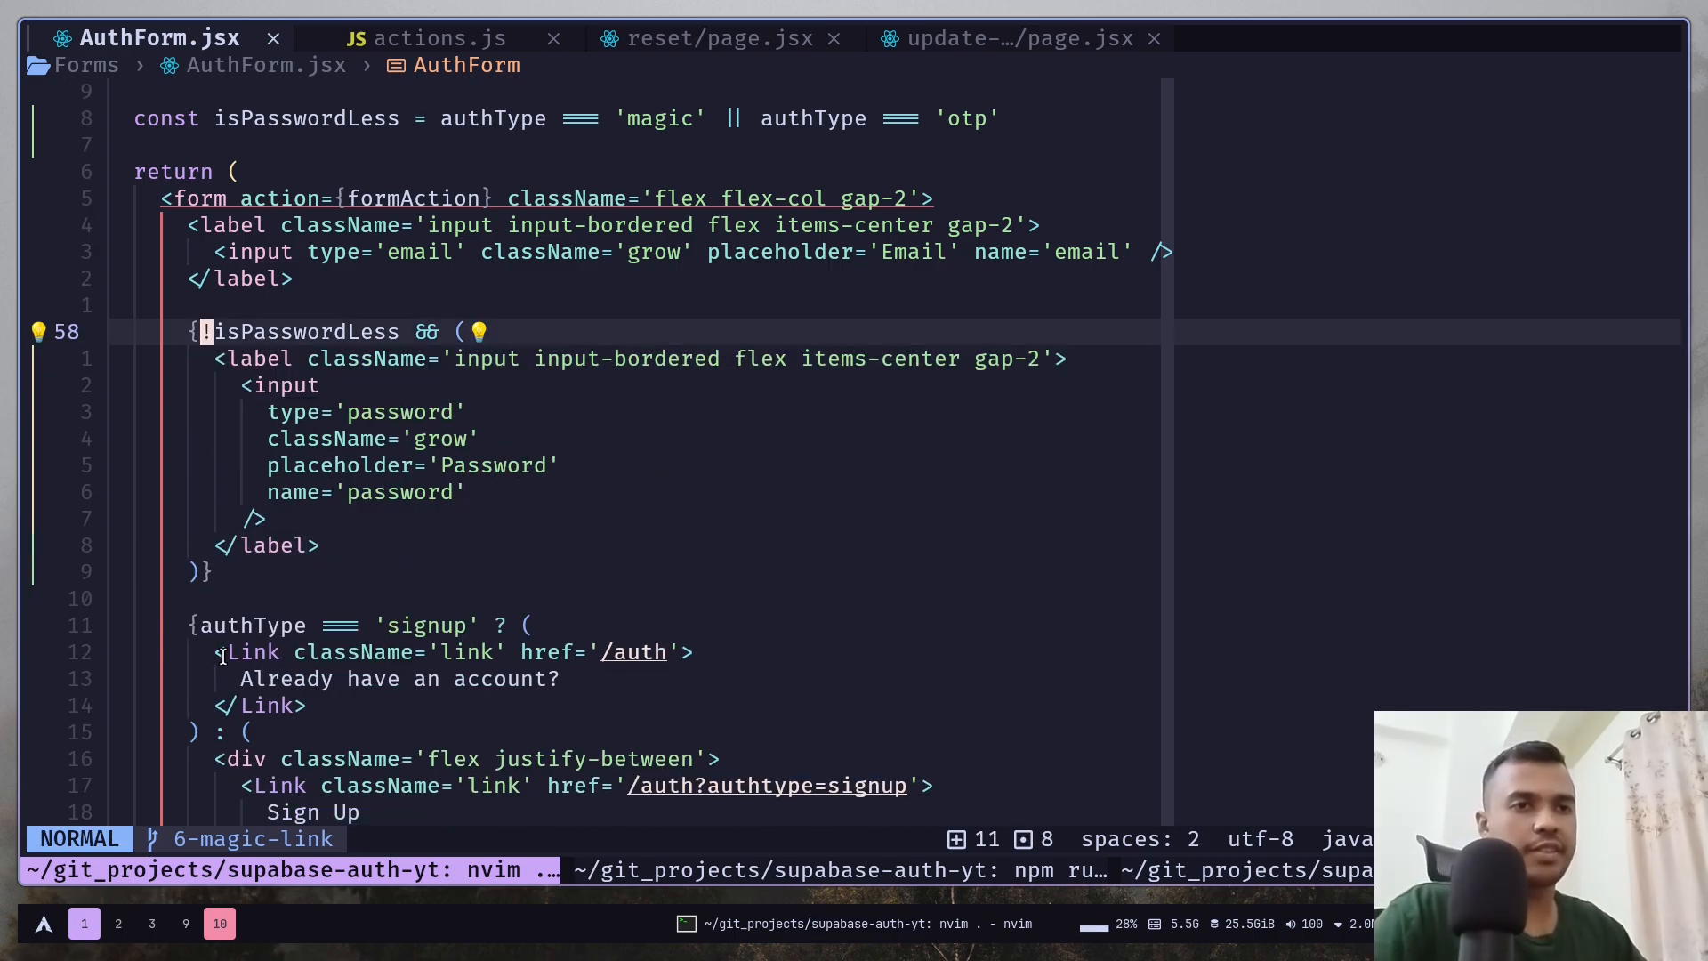
Add an { isPasswordLess && ( ) } block below the links section.
scroll("down", 3)
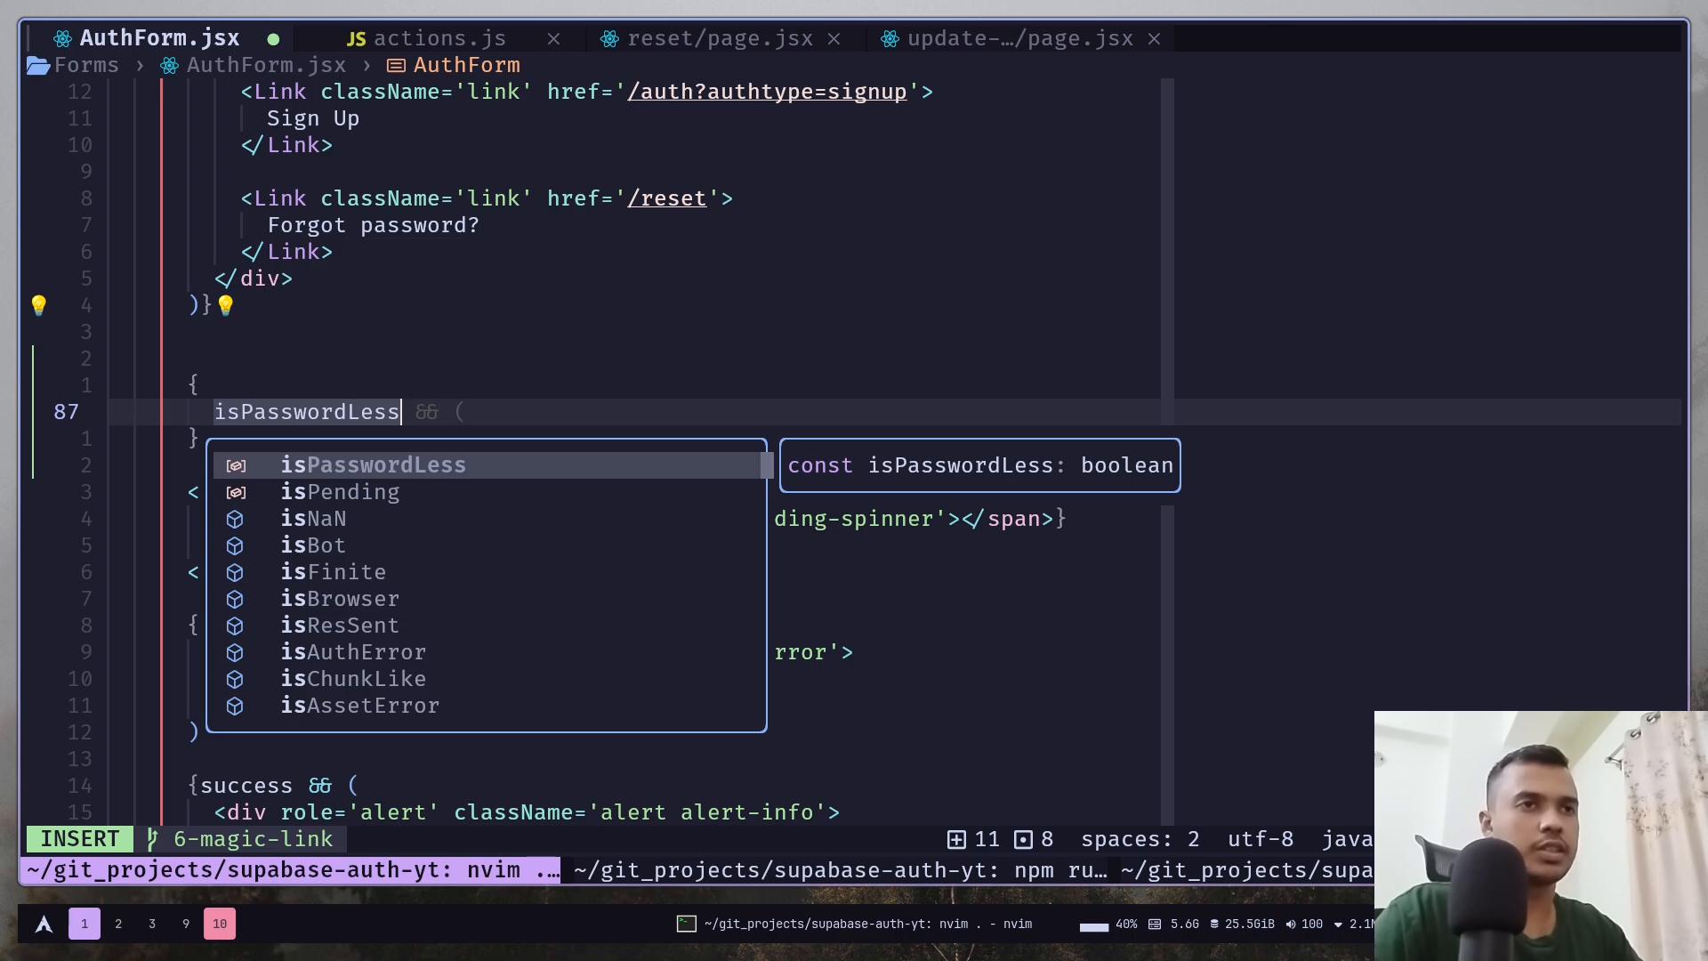
key("Escape")
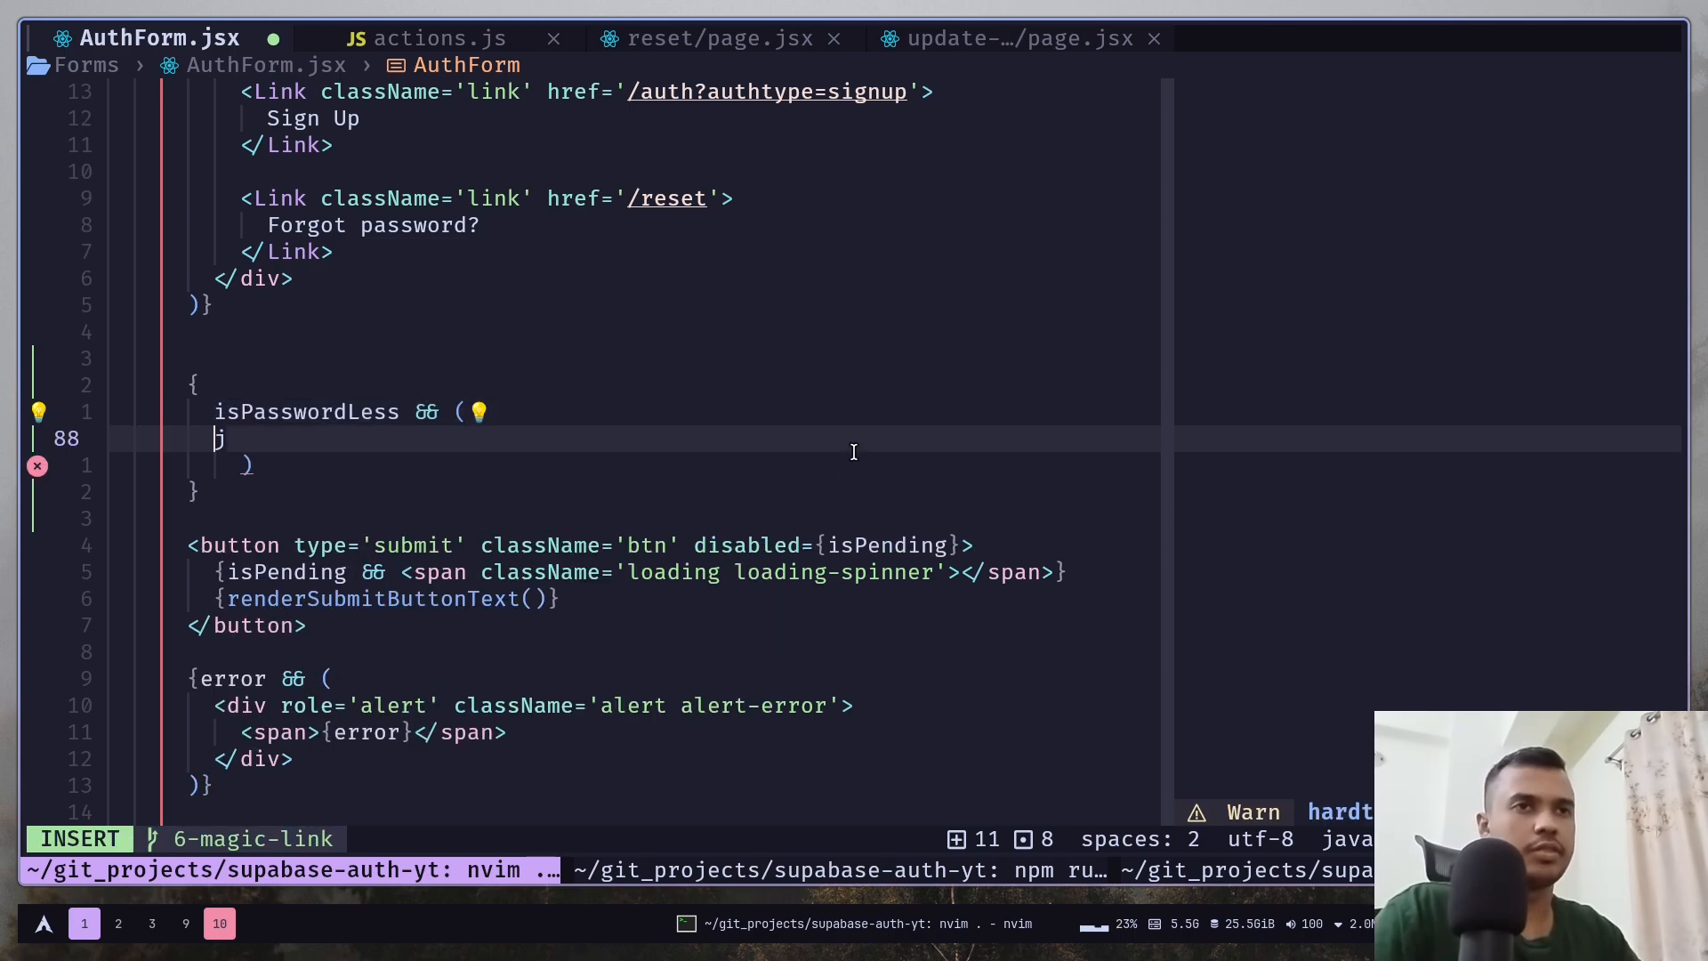
key("Escape")
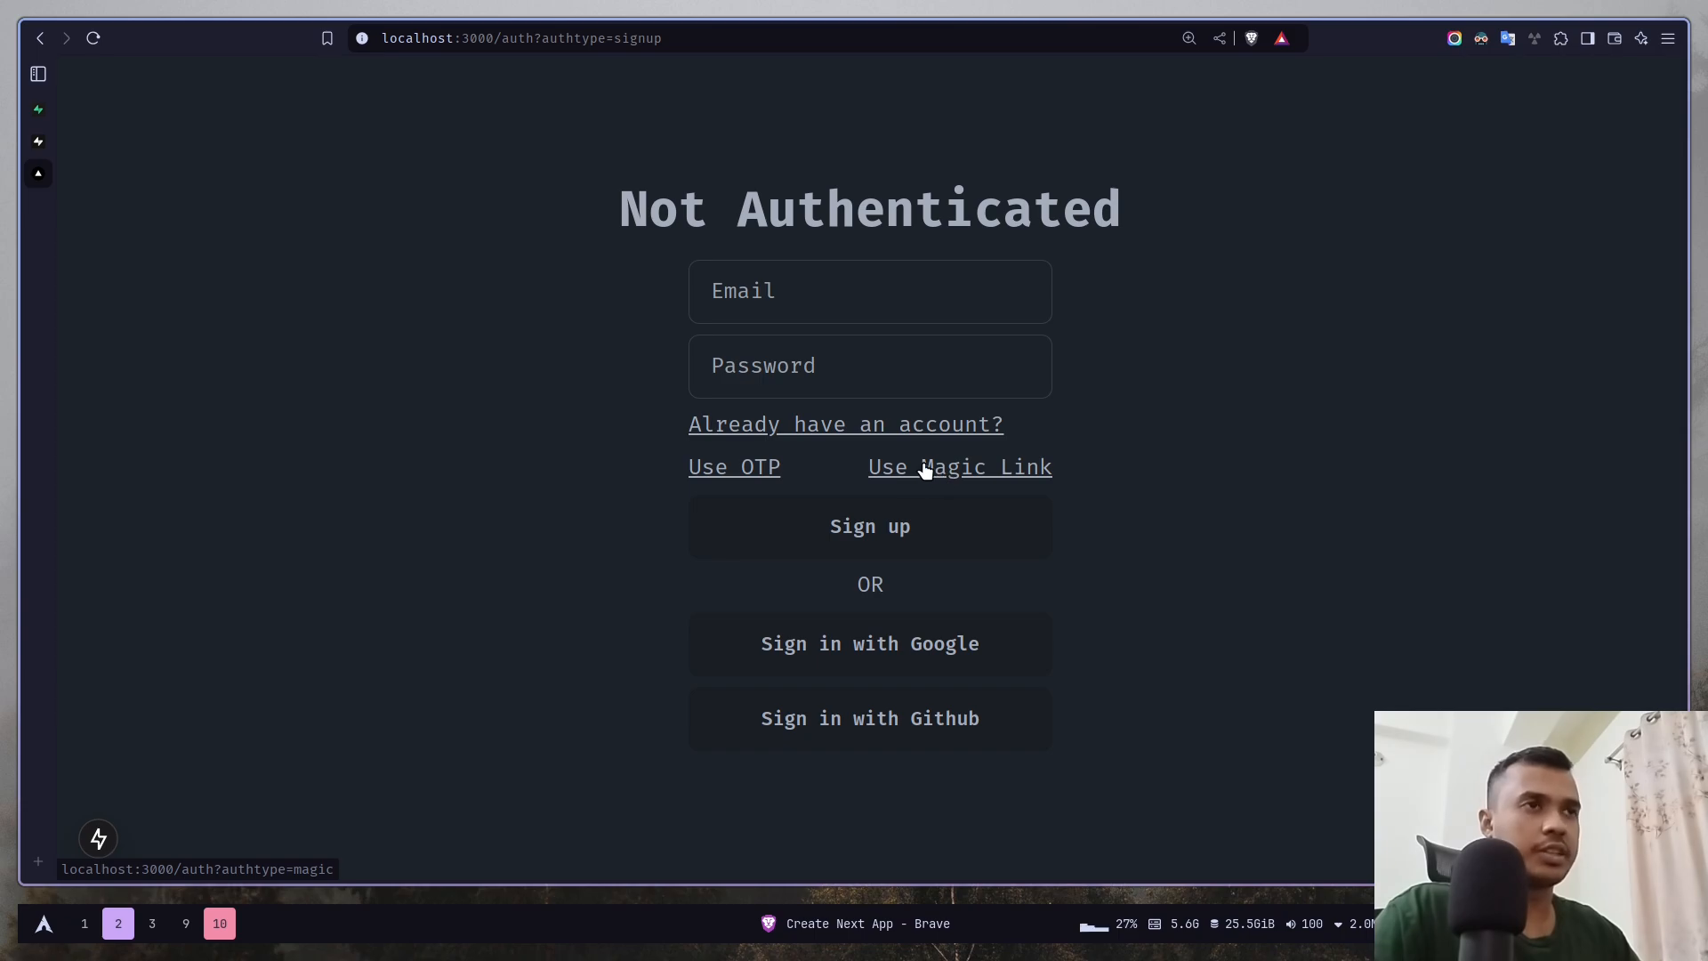
left_click(957, 466)
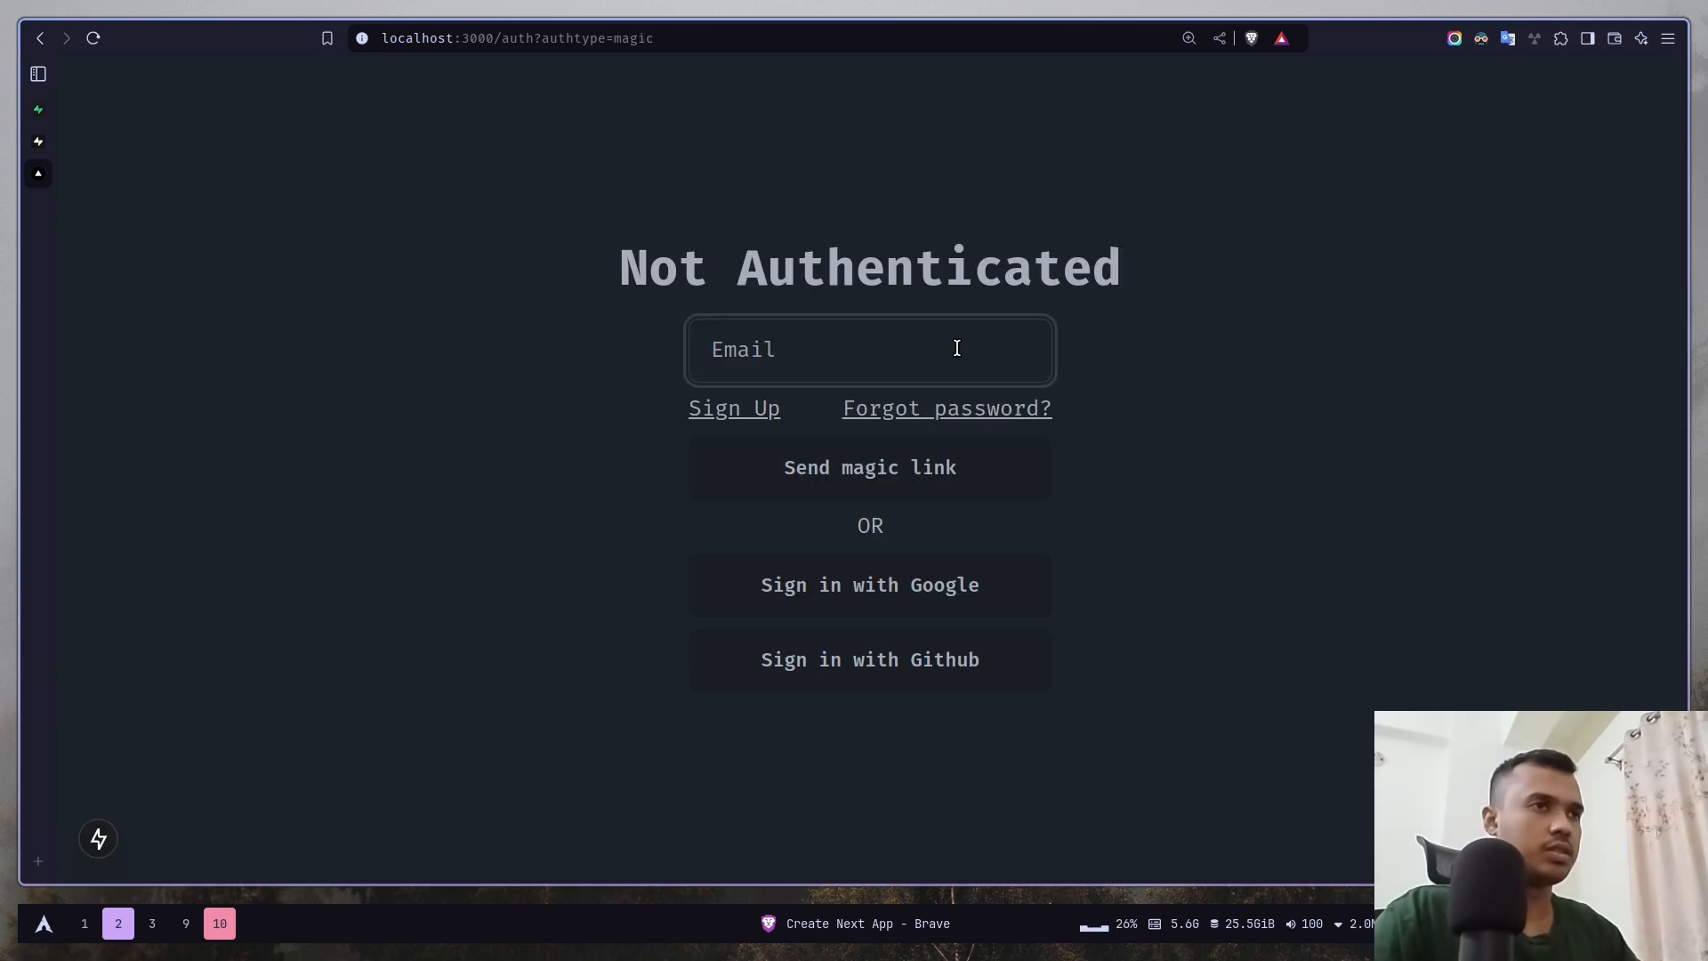
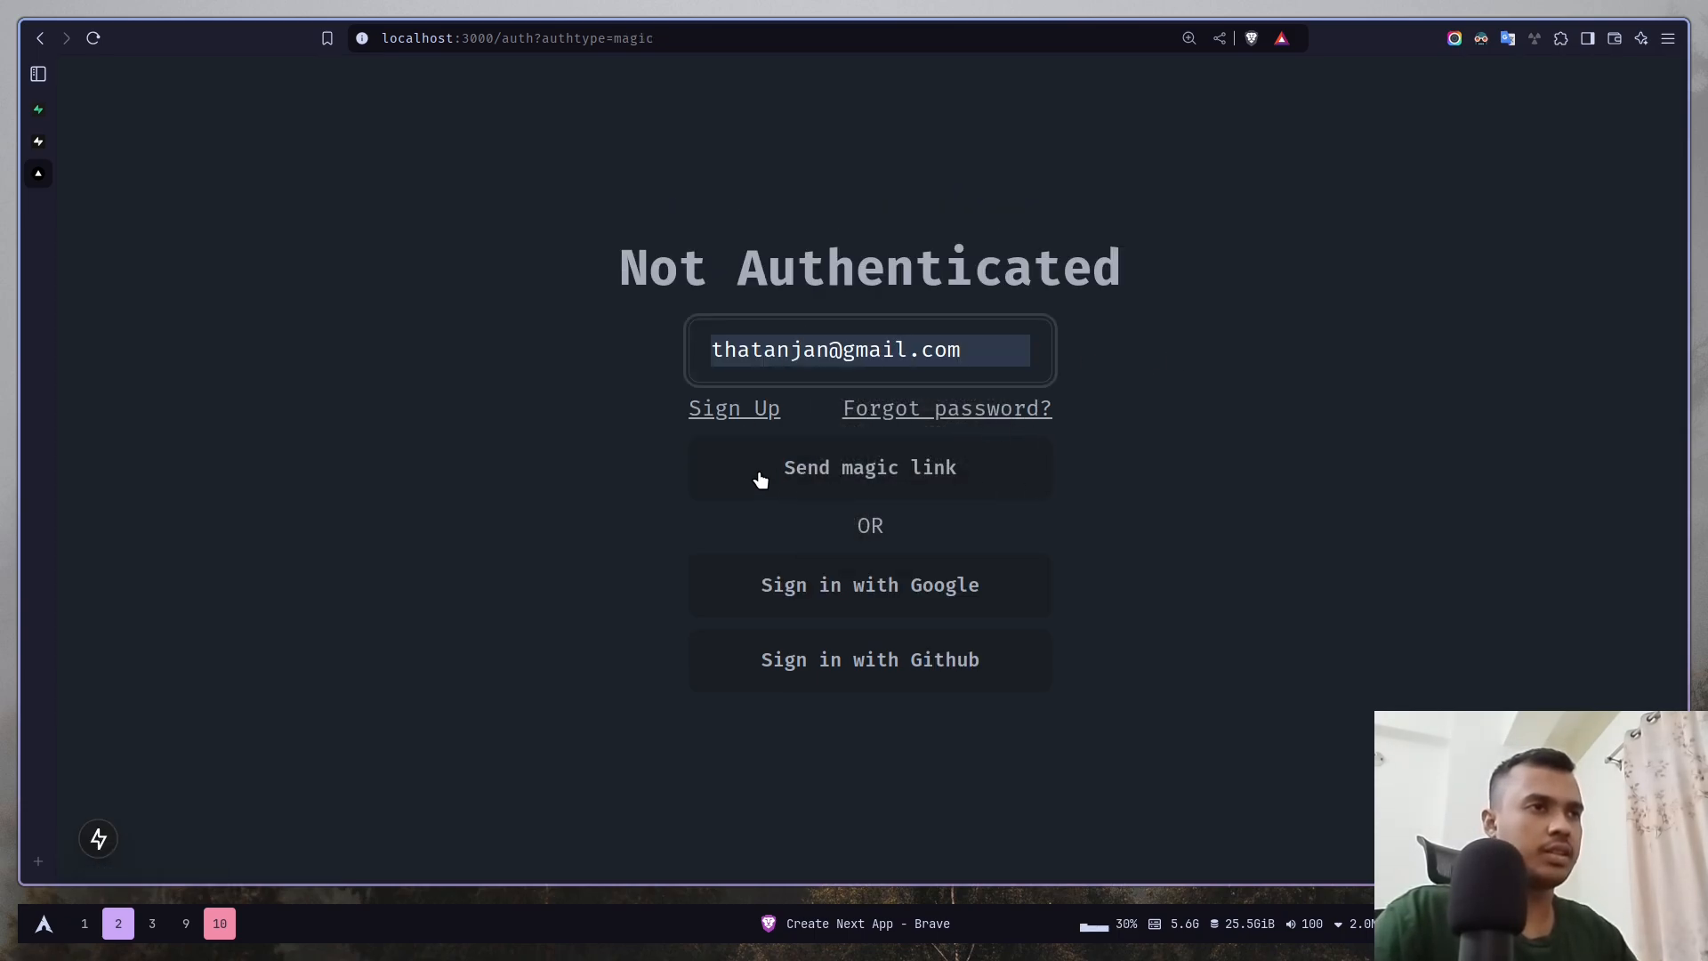
left_click(870, 468)
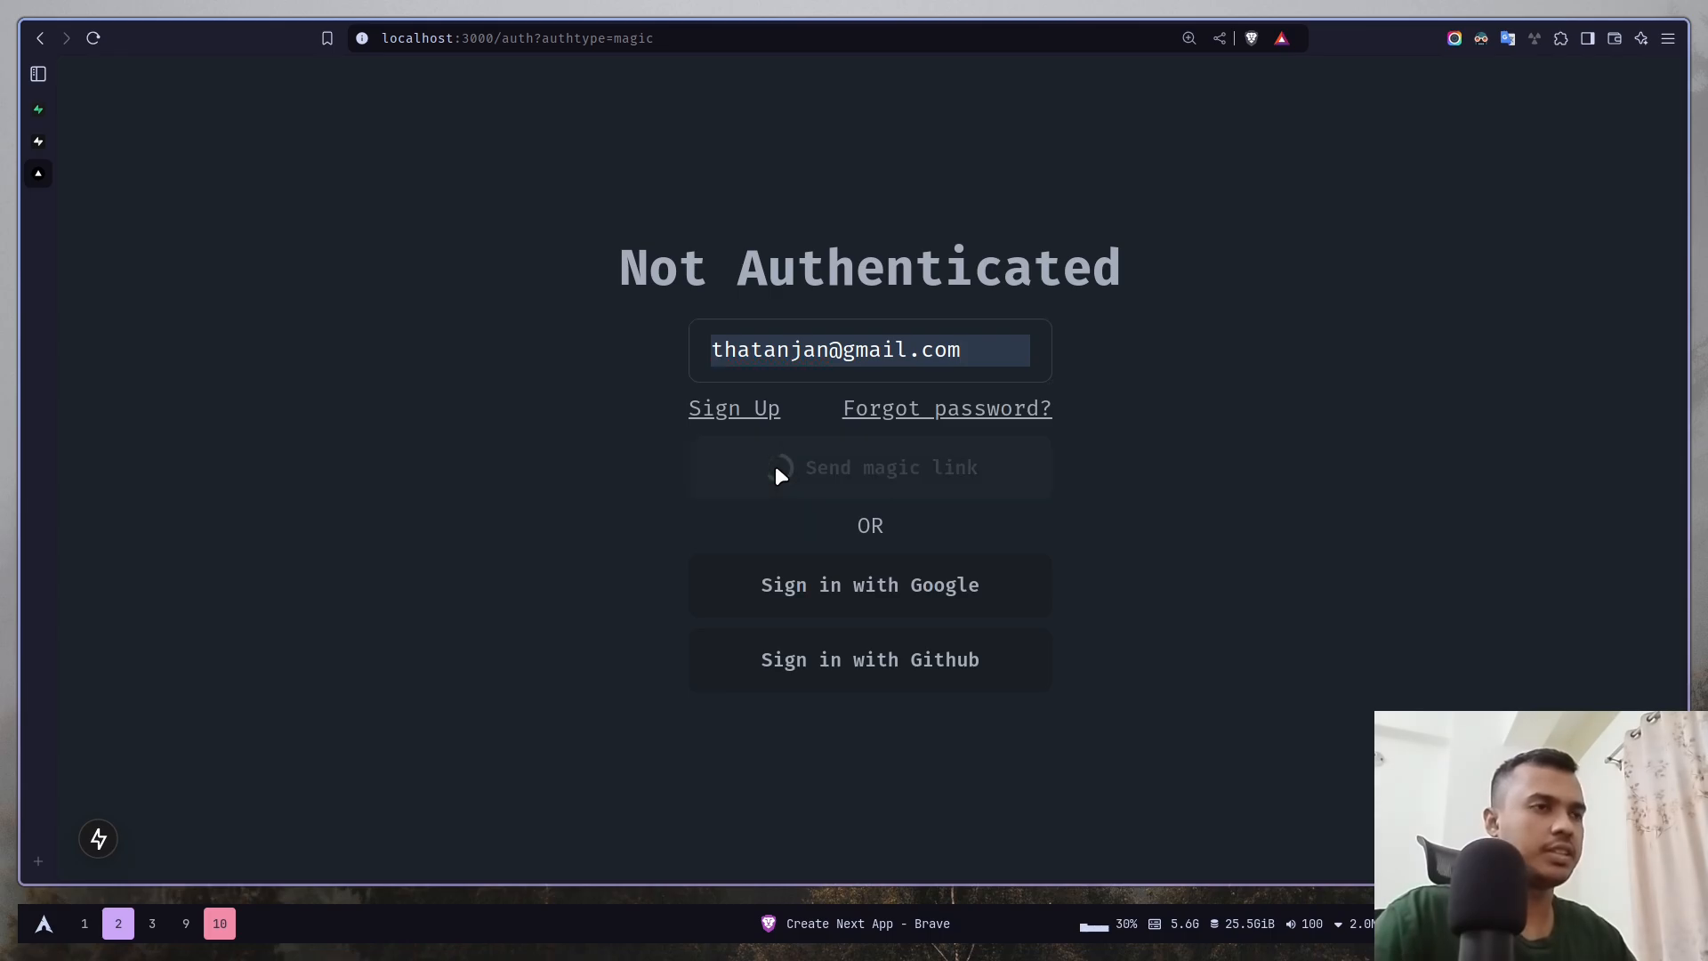
left_click(870, 468)
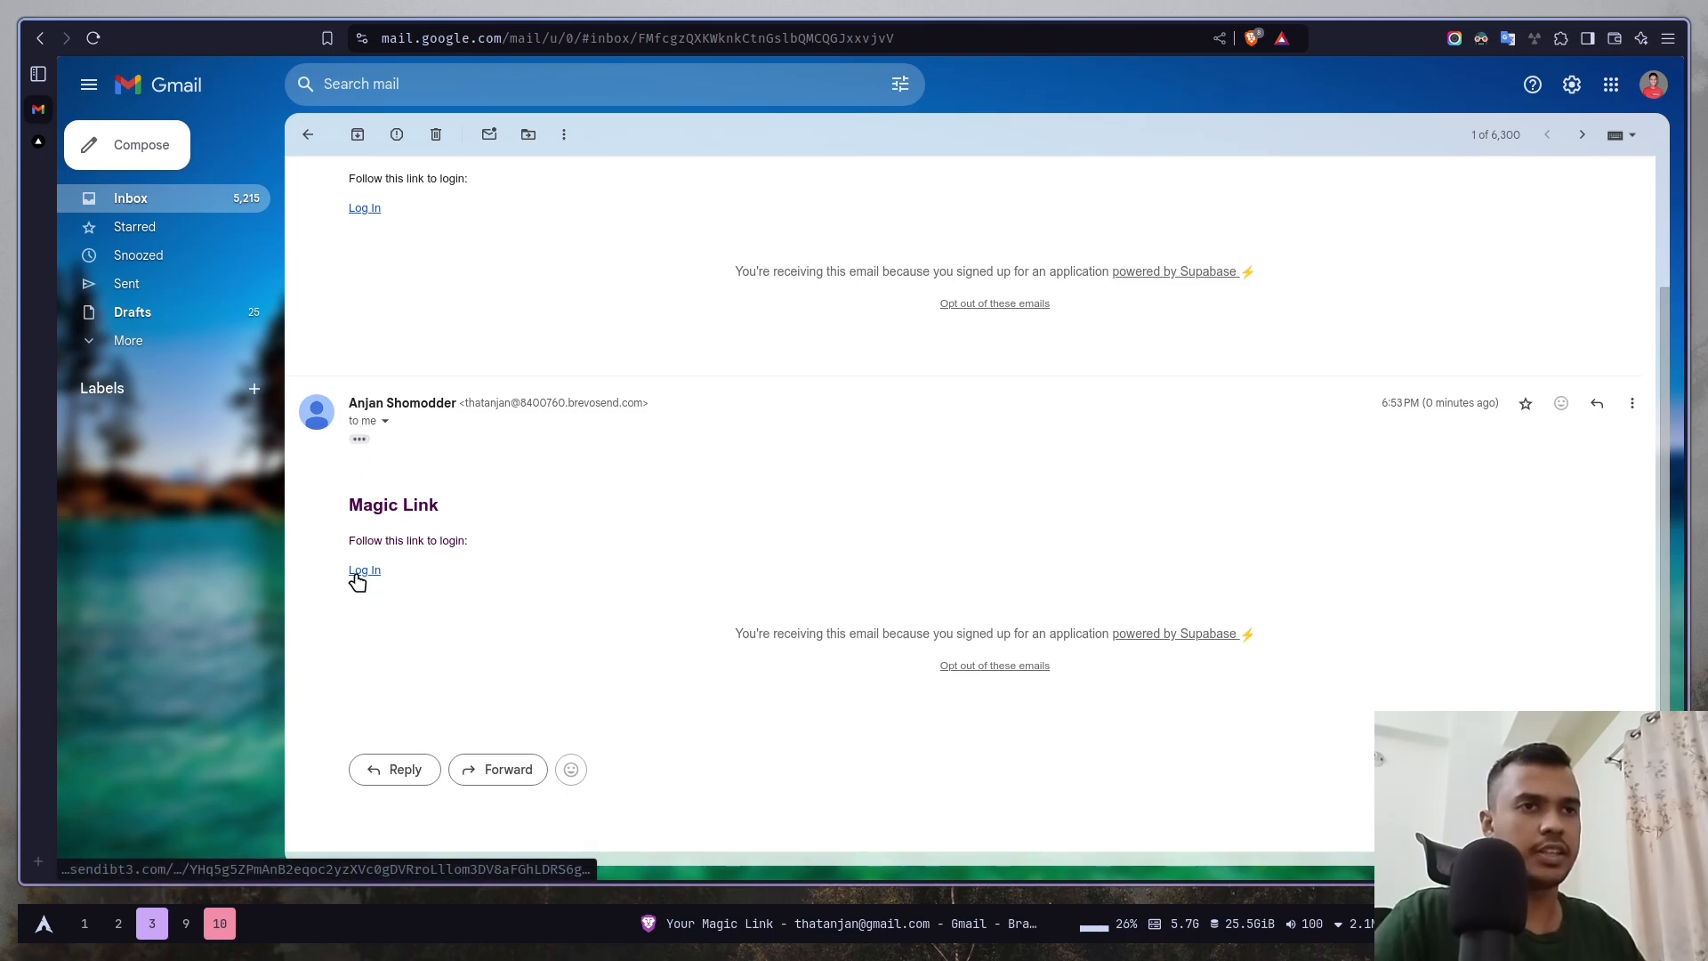
left_click(363, 570)
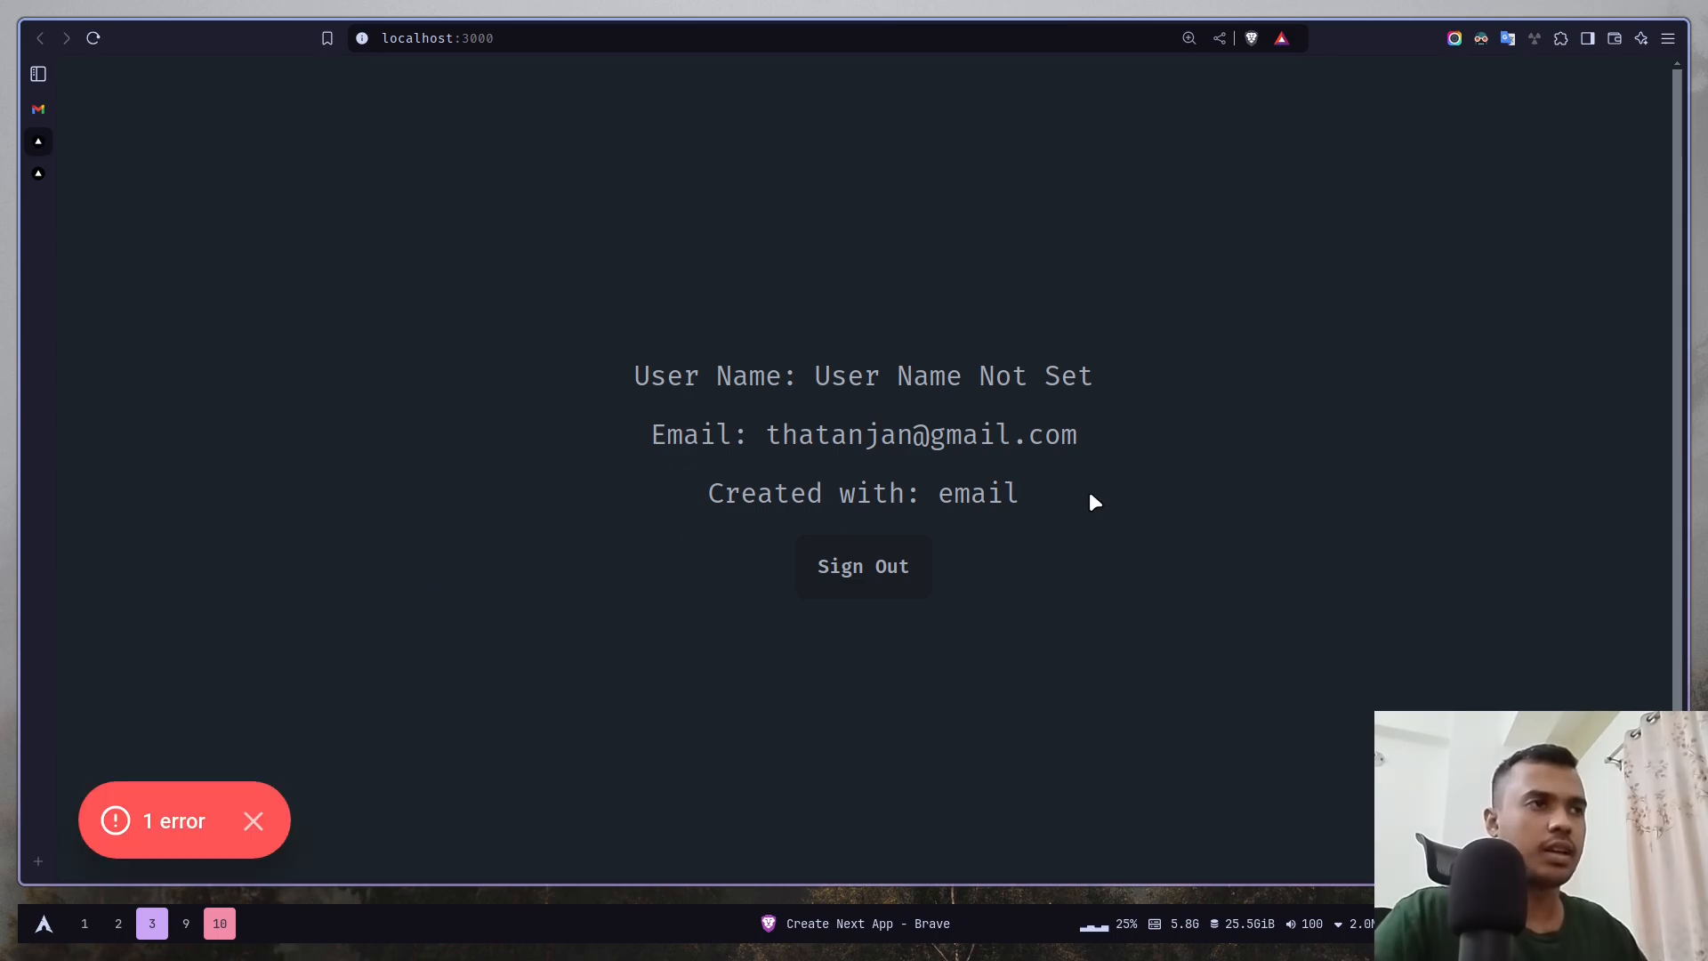
Highlight the signed-in user name, email and 'Created with: email' details.
left_click_drag(636, 375, 973, 493)
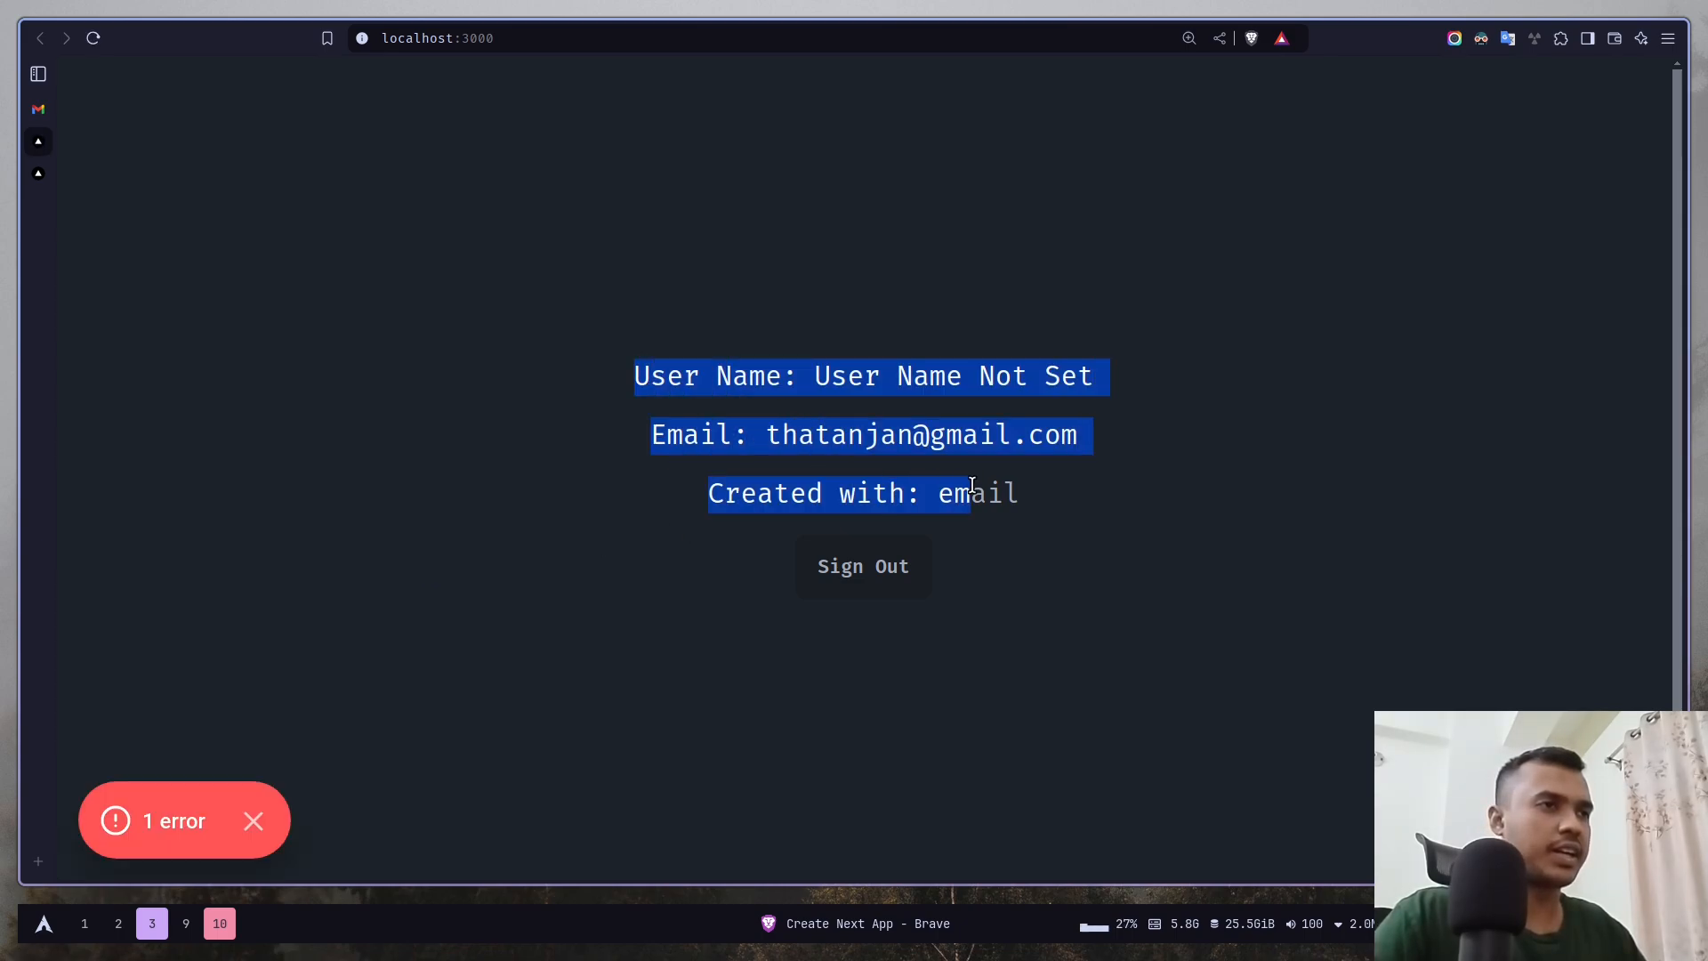